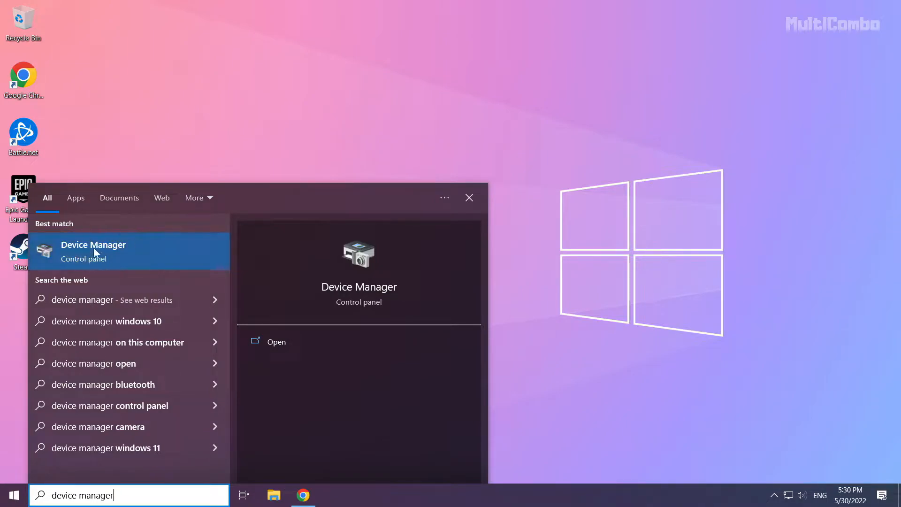
Launch Device Manager from the Windows search results.
{"action": "left_click", "coordinate": [93, 251]}
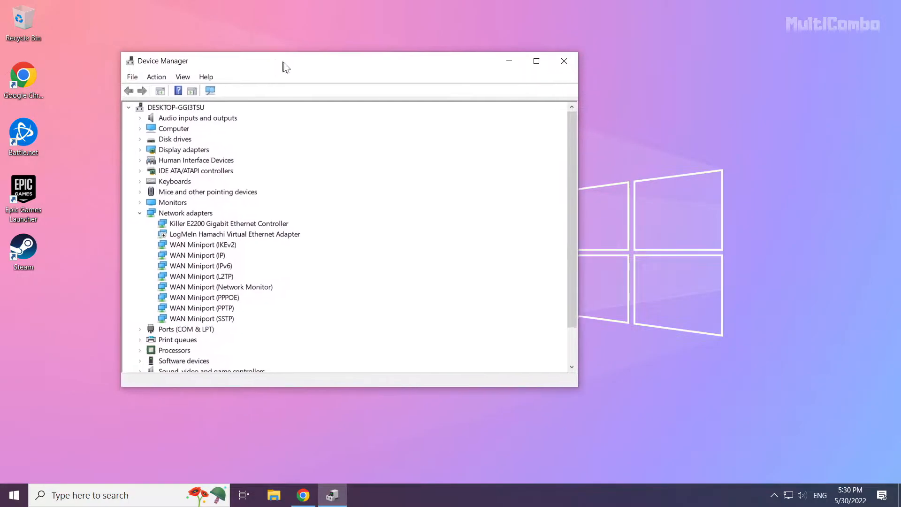
Expand Display adapters and select the NVIDIA GeForce GTX 1050 Ti.
{"action": "left_click_drag", "start_coordinate": [285, 63], "coordinate": [376, 89]}
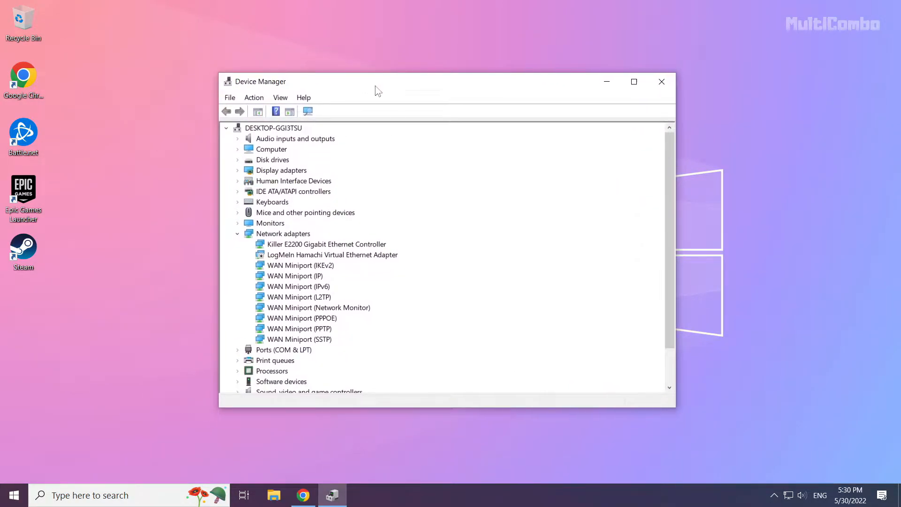
{"action": "left_click", "coordinate": [281, 170]}
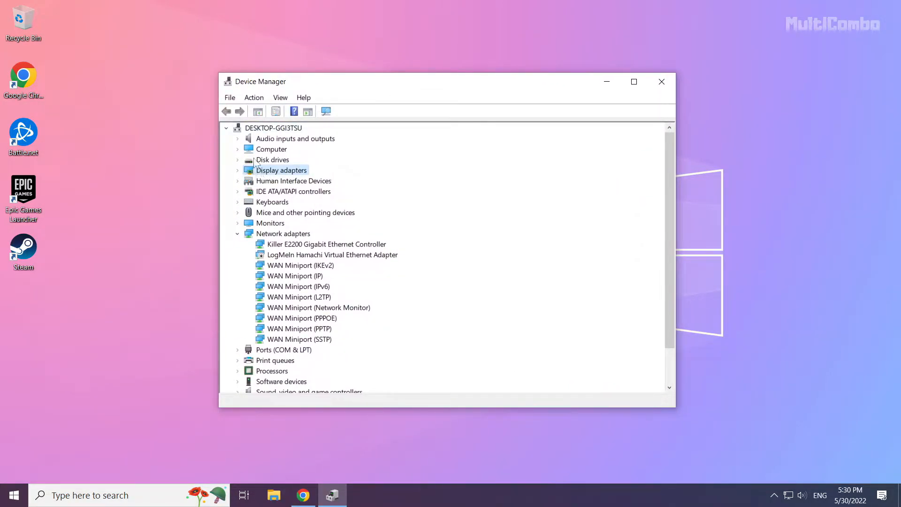
{"action": "mouse_move", "coordinate": [304, 180]}
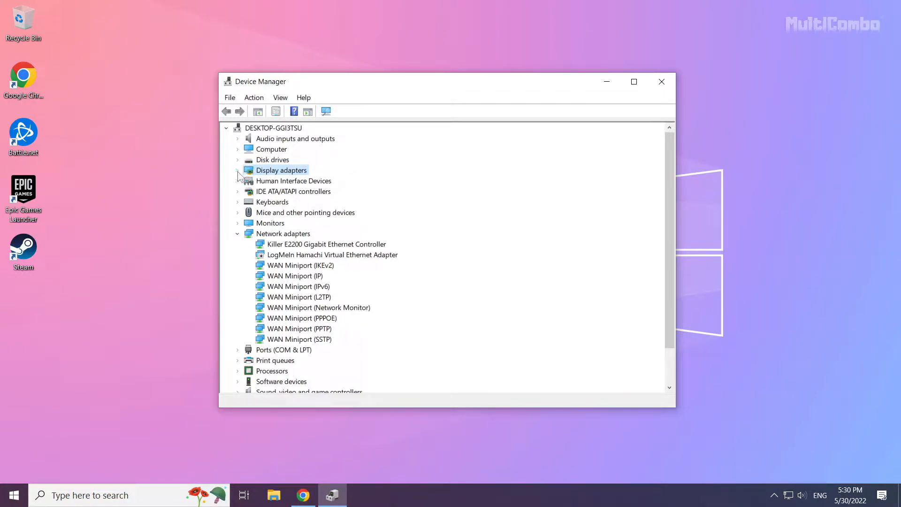
{"action": "left_click", "coordinate": [238, 170]}
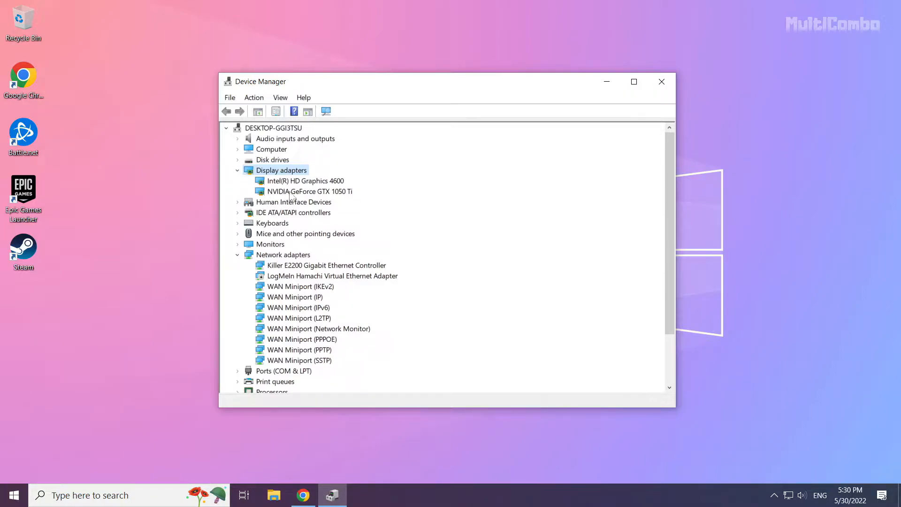
{"action": "left_click", "coordinate": [309, 191]}
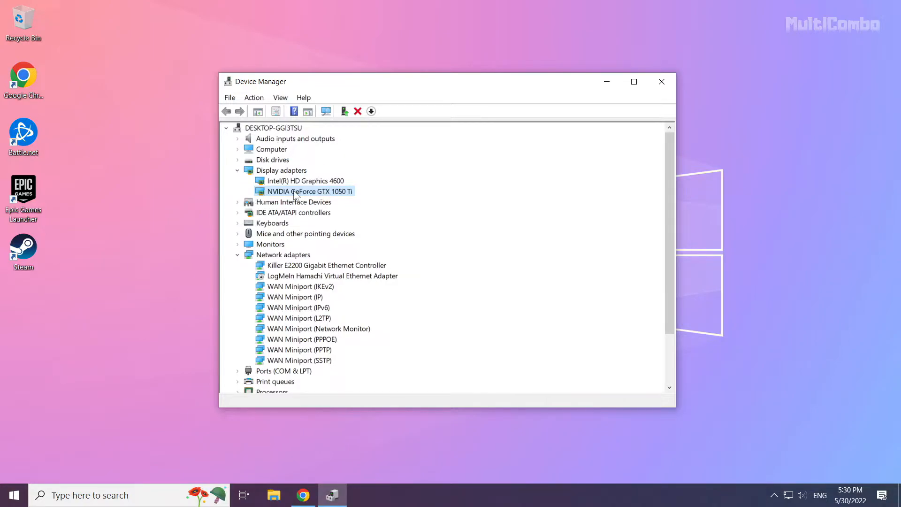
Run an automatic driver search for the GTX 1050 Ti, confirming the best driver is installed.
{"action": "right_click", "coordinate": [309, 191]}
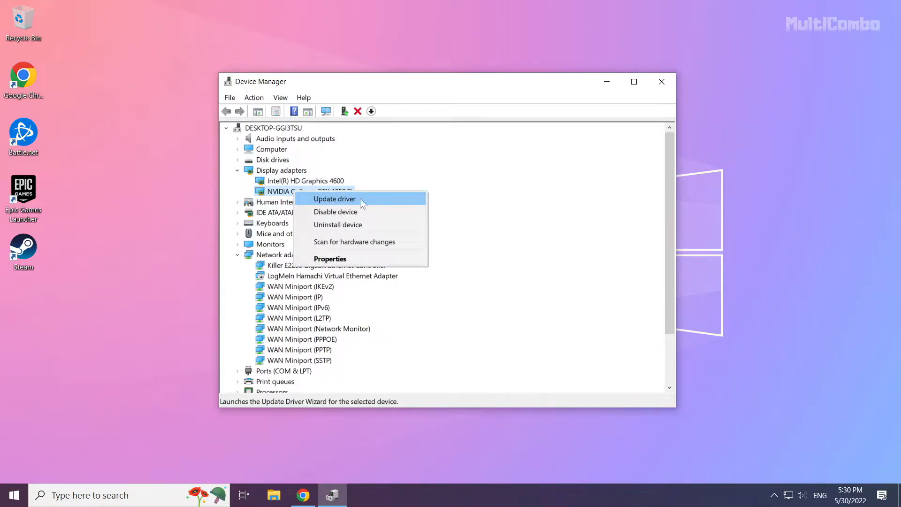
{"action": "left_click", "coordinate": [334, 198]}
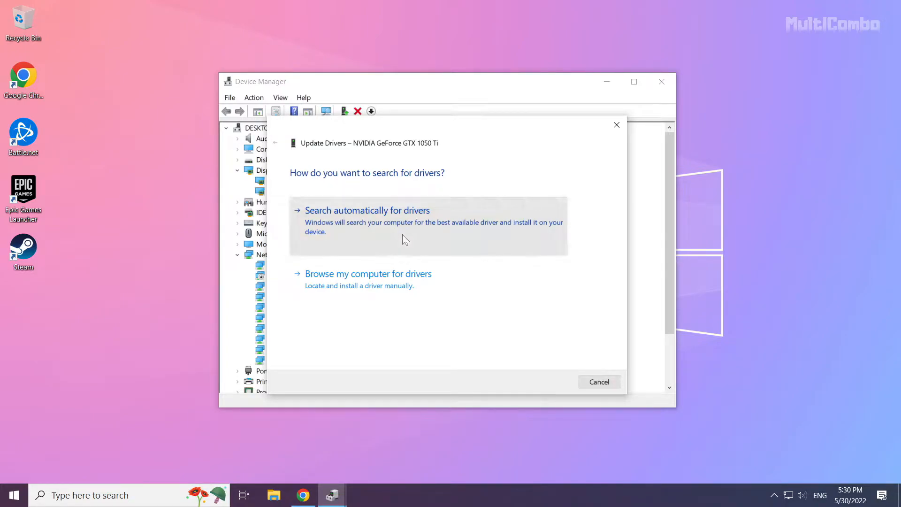
{"action": "left_click", "coordinate": [368, 209]}
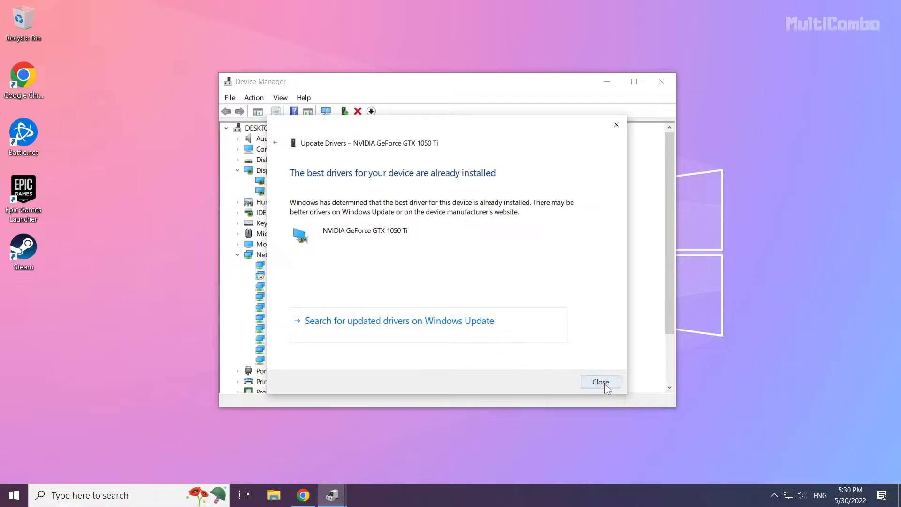
{"action": "left_click", "coordinate": [600, 382]}
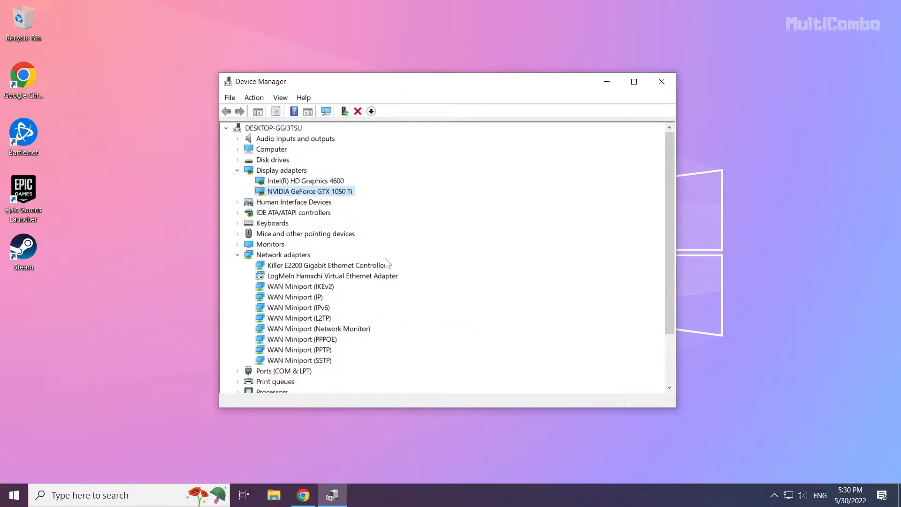
Run an automatic driver search for Intel HD Graphics 4600, confirm it is current, and close Device Manager.
{"action": "left_click", "coordinate": [305, 180]}
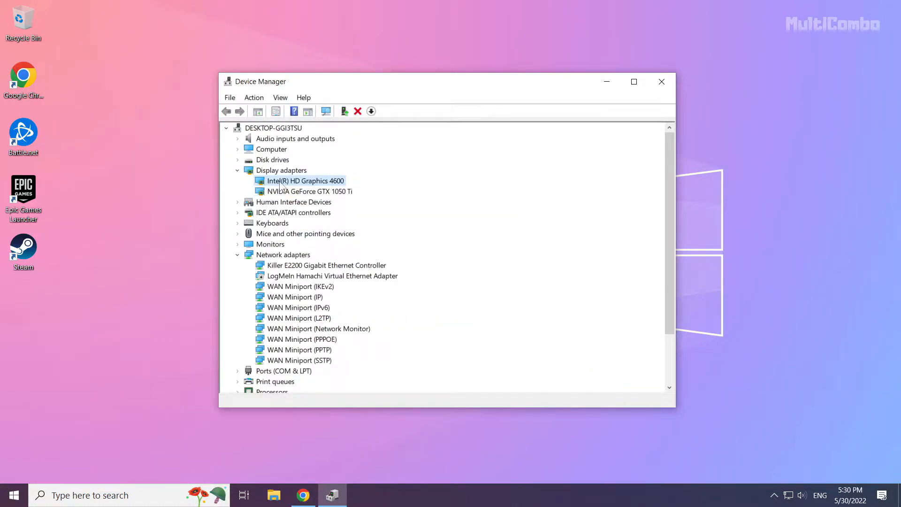
{"action": "right_click", "coordinate": [306, 181]}
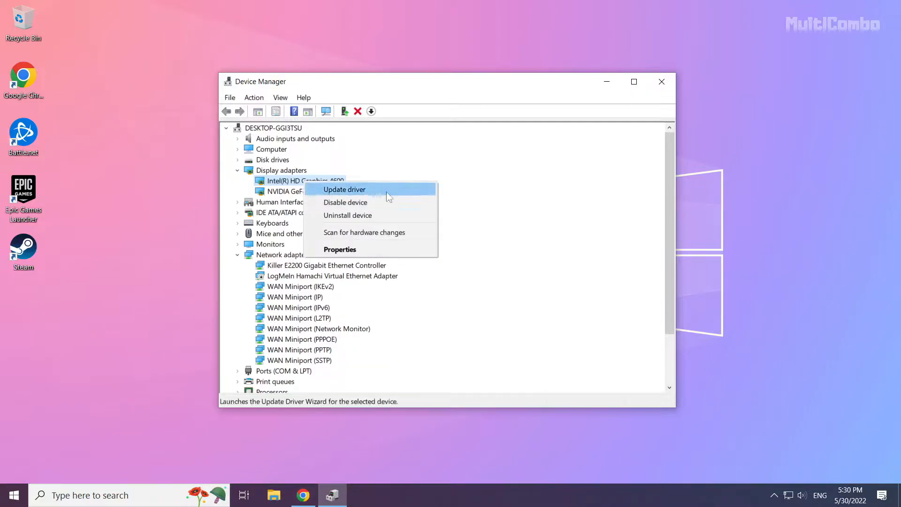
{"action": "mouse_move", "coordinate": [379, 196]}
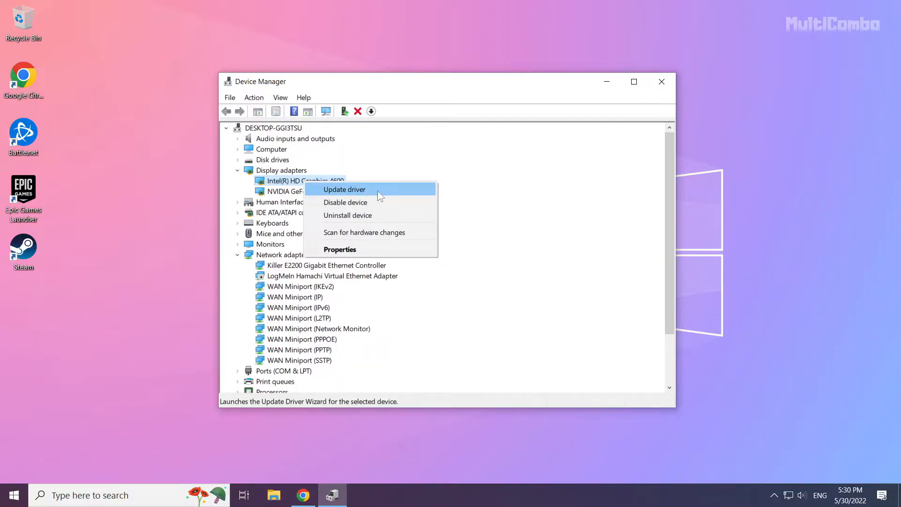
{"action": "left_click", "coordinate": [344, 189]}
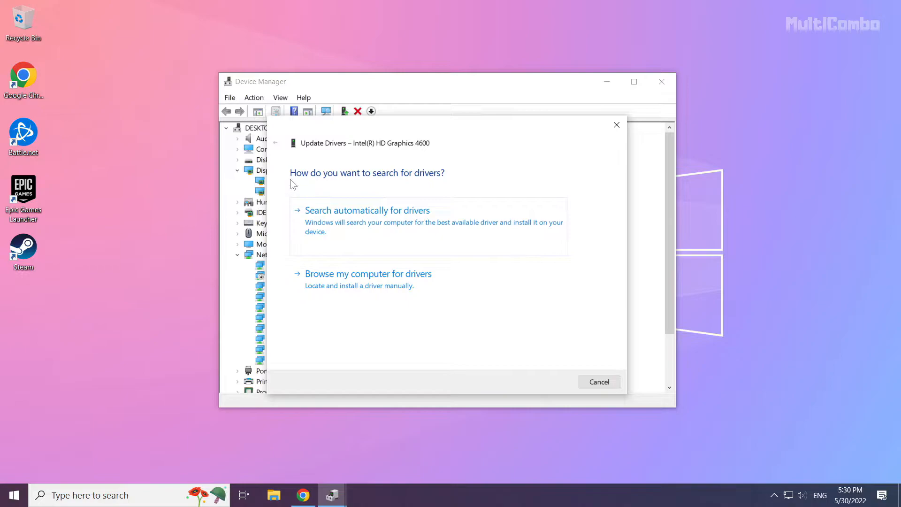
{"action": "mouse_move", "coordinate": [377, 222]}
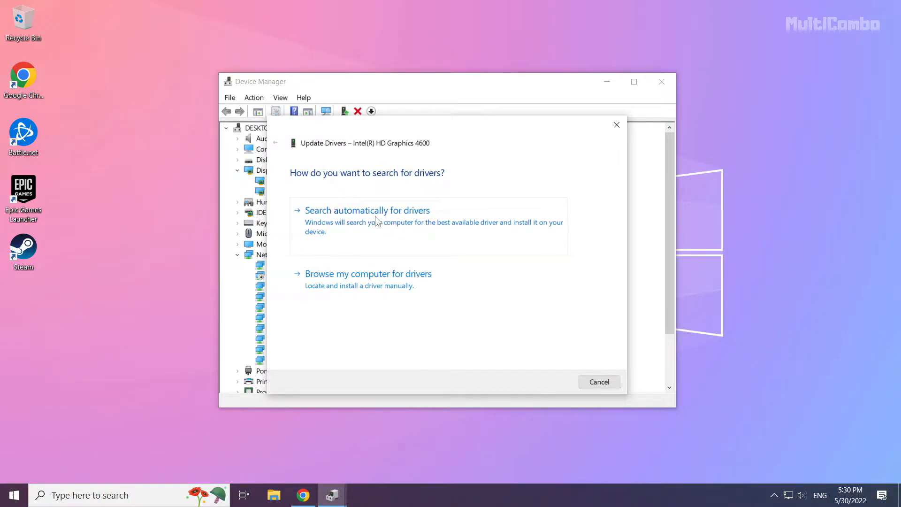
{"action": "left_click", "coordinate": [367, 209]}
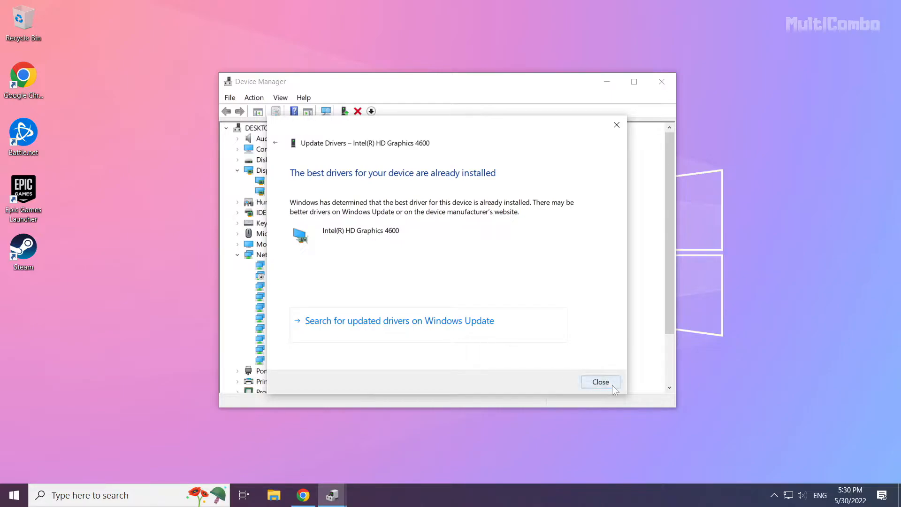
{"action": "left_click", "coordinate": [600, 382]}
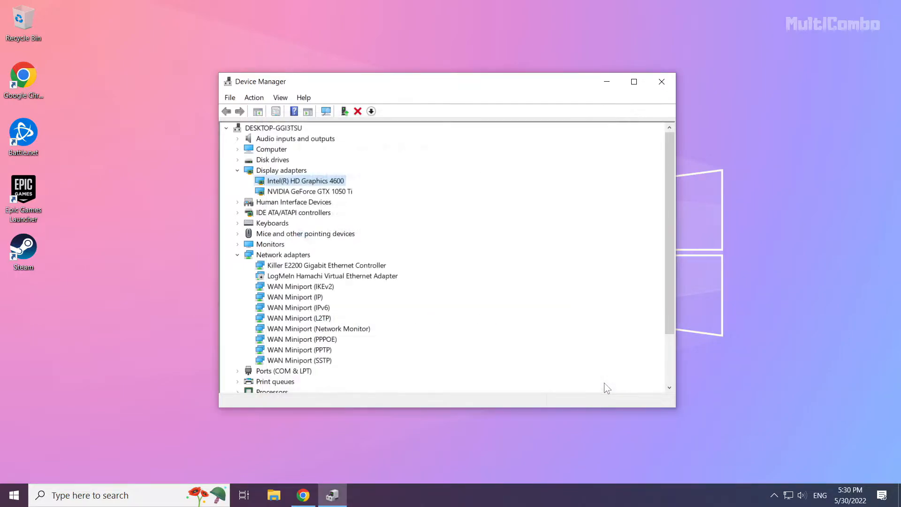
{"action": "mouse_move", "coordinate": [662, 81]}
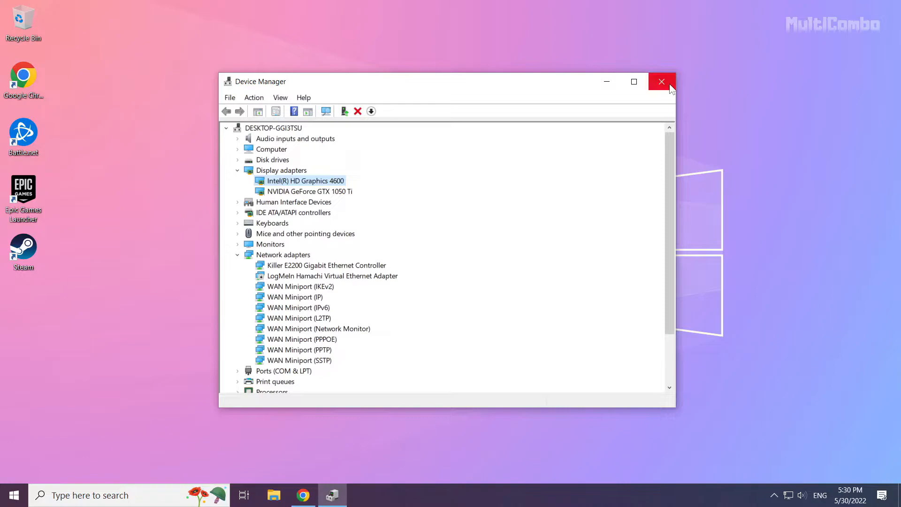
{"action": "mouse_move", "coordinate": [662, 81]}
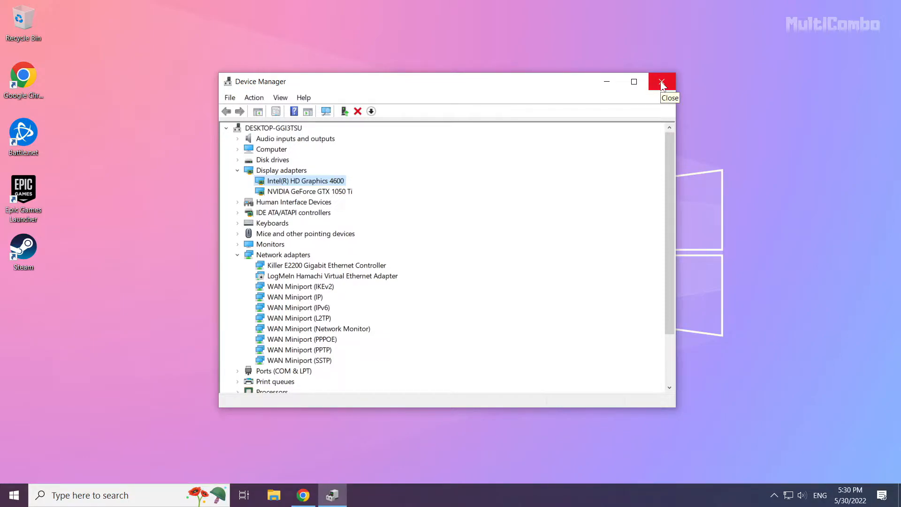
{"action": "left_click", "coordinate": [662, 81]}
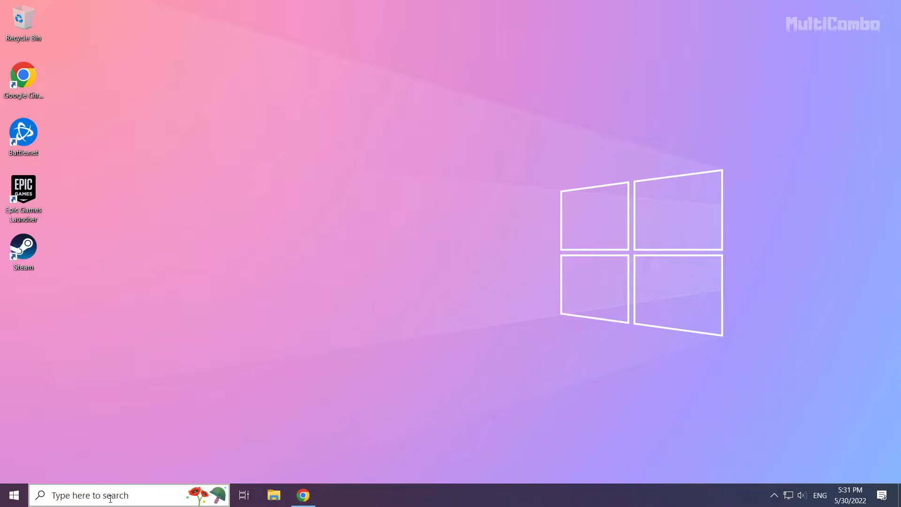
Search Windows for 'update' and open the Check for updates settings page.
{"action": "left_click", "coordinate": [86, 495]}
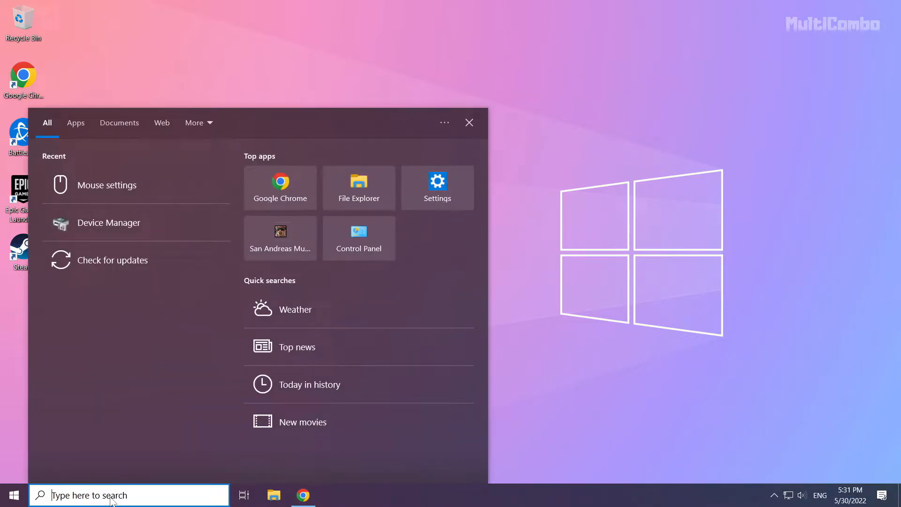
{"action": "type", "text": "update"}
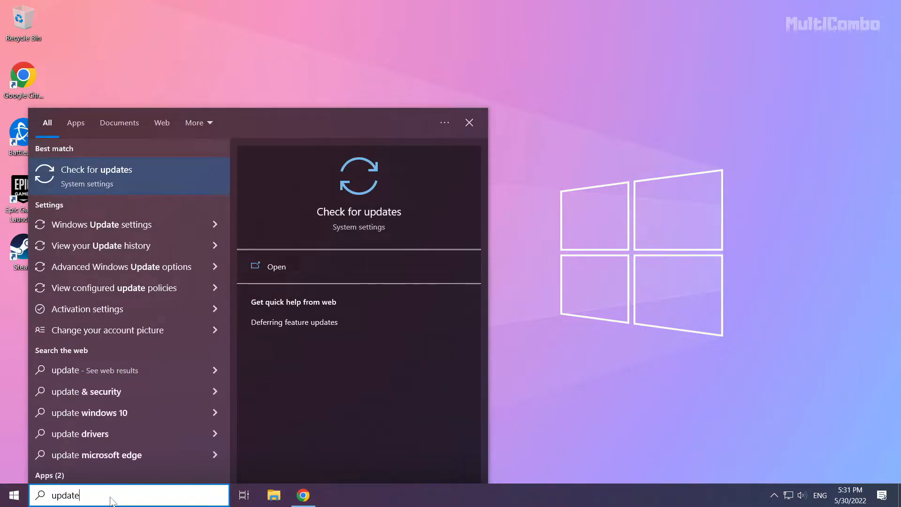
{"action": "mouse_move", "coordinate": [169, 167]}
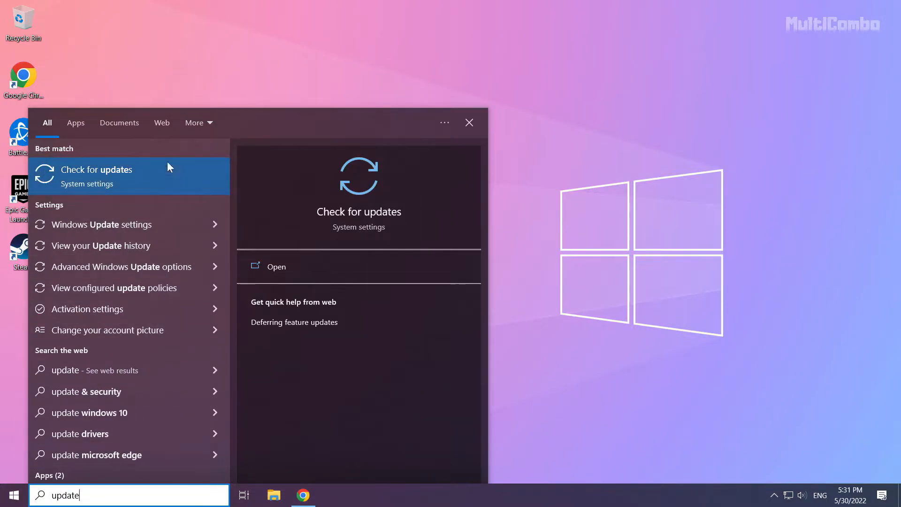
{"action": "mouse_move", "coordinate": [85, 189]}
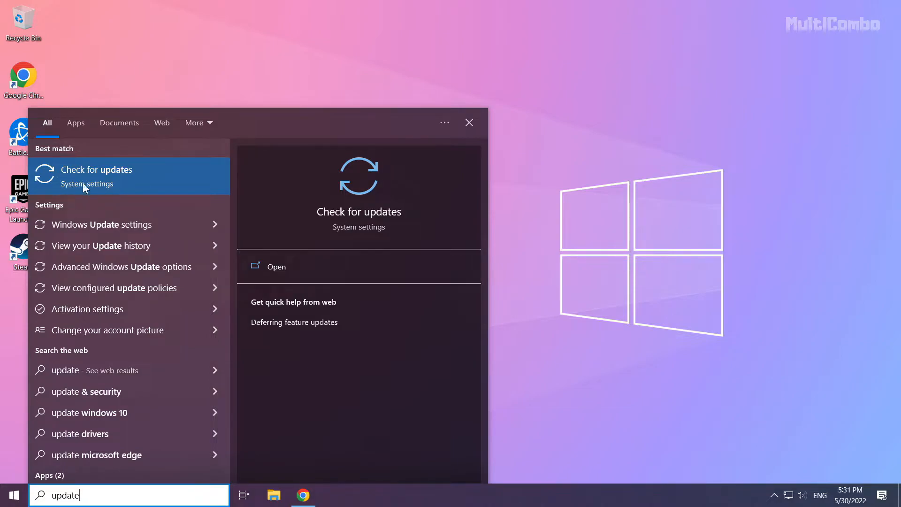
{"action": "left_click", "coordinate": [97, 169]}
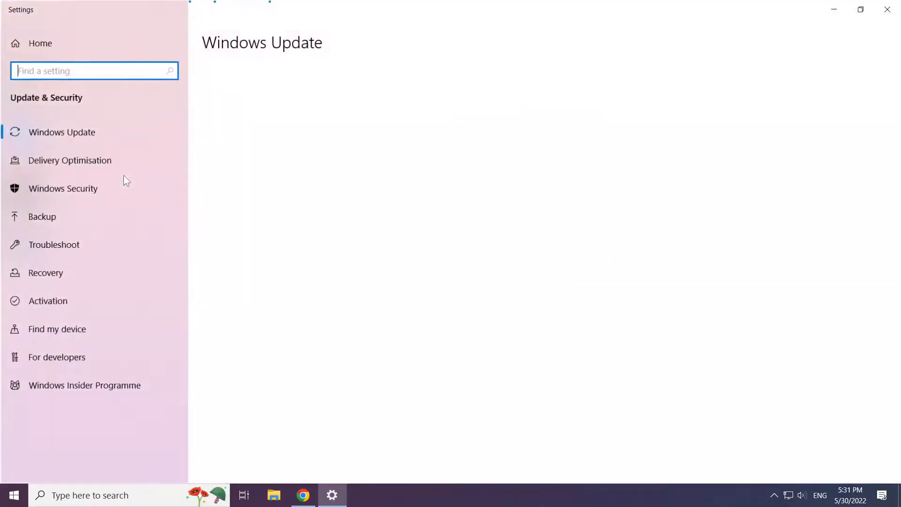
Check for Windows updates, confirm the PC is up to date, and close Settings.
{"action": "left_click", "coordinate": [62, 131]}
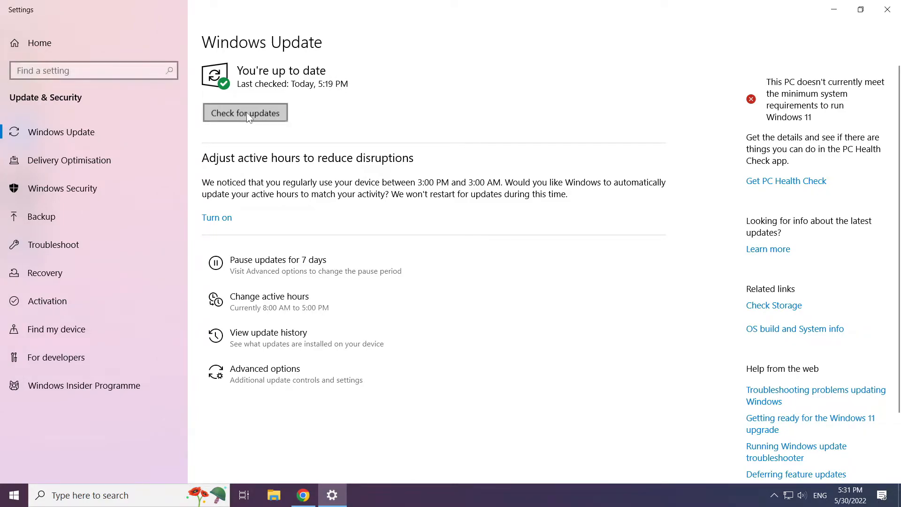
{"action": "left_click", "coordinate": [245, 113]}
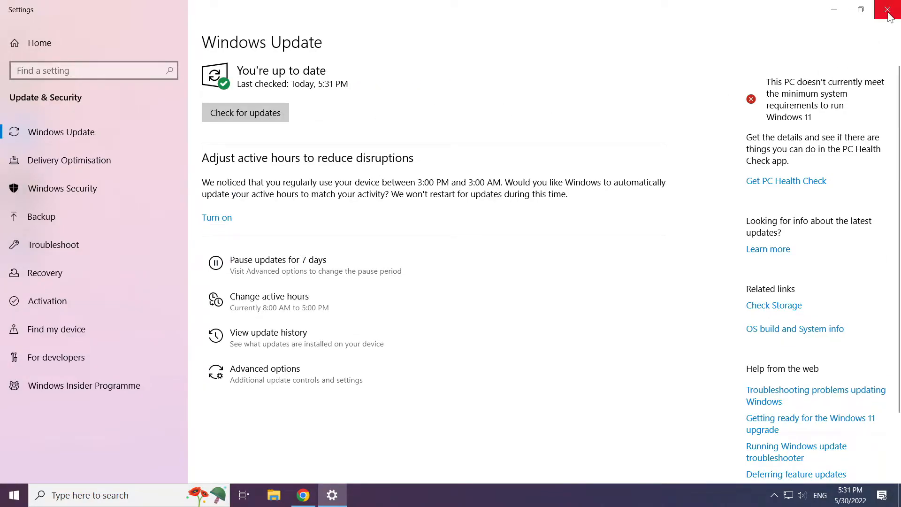
{"action": "left_click", "coordinate": [890, 9]}
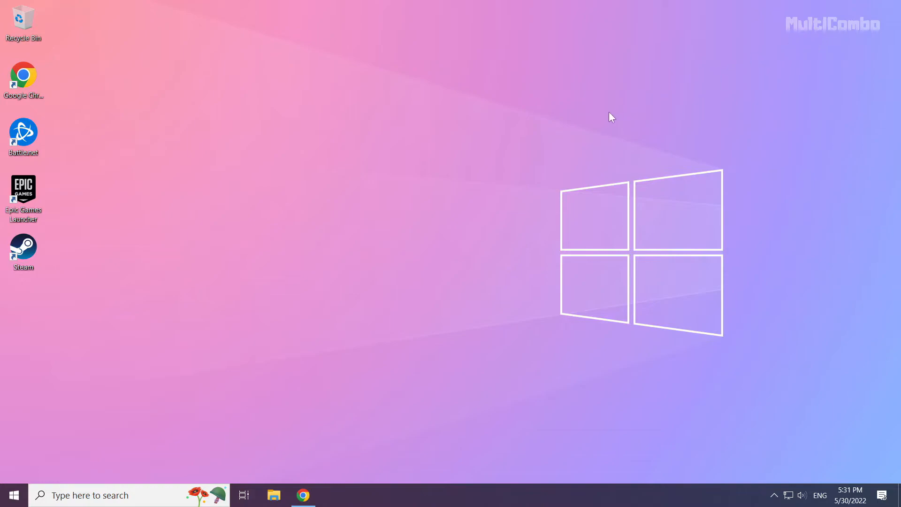
{"action": "mouse_move", "coordinate": [420, 259]}
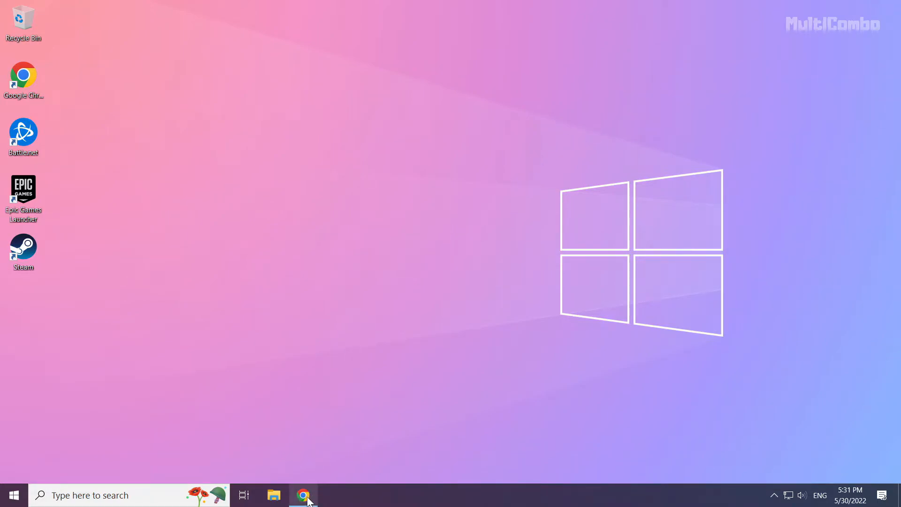
Restore the Chrome window showing the DirectX End-User Runtime download page.
{"action": "left_click", "coordinate": [304, 495]}
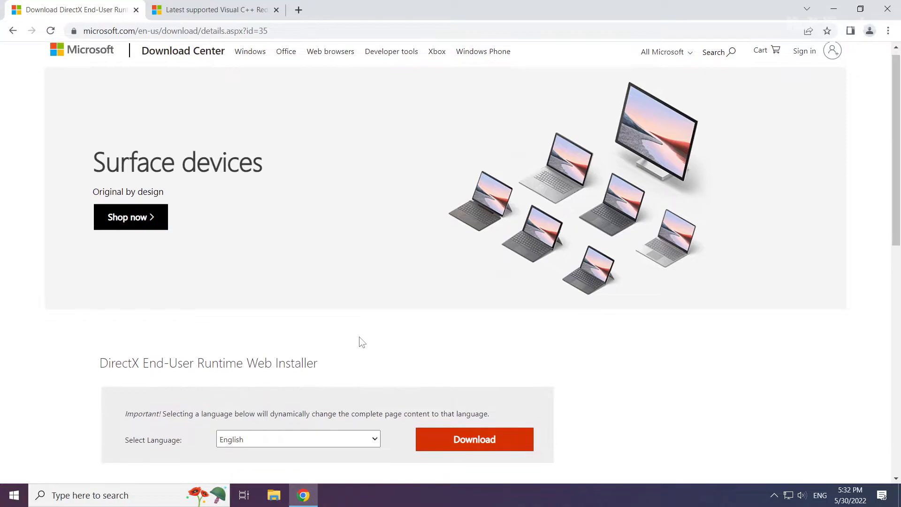
Download the DirectX End-User Runtime Web Installer and run dxwebsetup (1).exe.
{"action": "scroll", "scroll_direction": "down", "scroll_amount": 3}
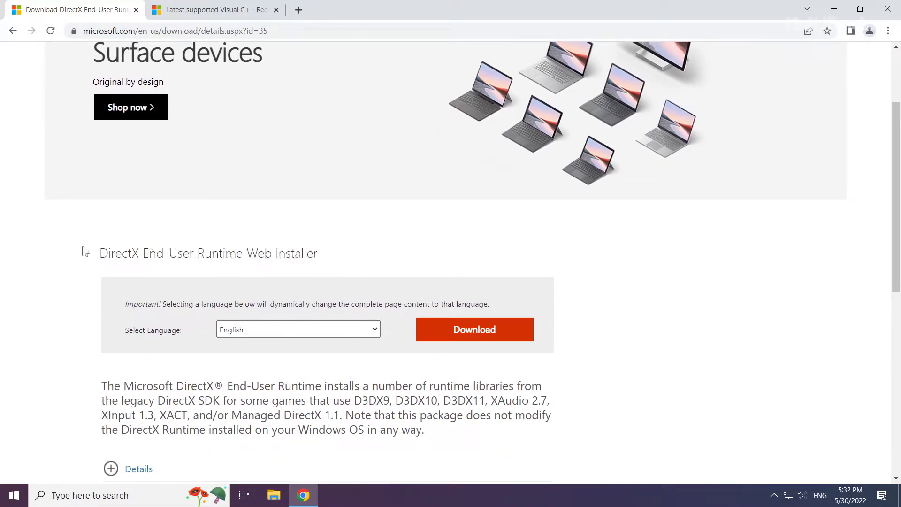
{"action": "mouse_move", "coordinate": [465, 337]}
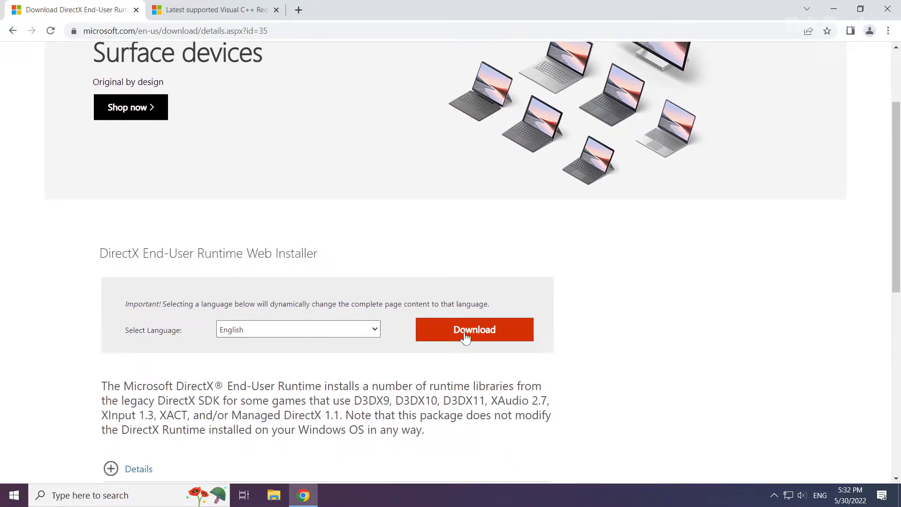
{"action": "left_click", "coordinate": [473, 330]}
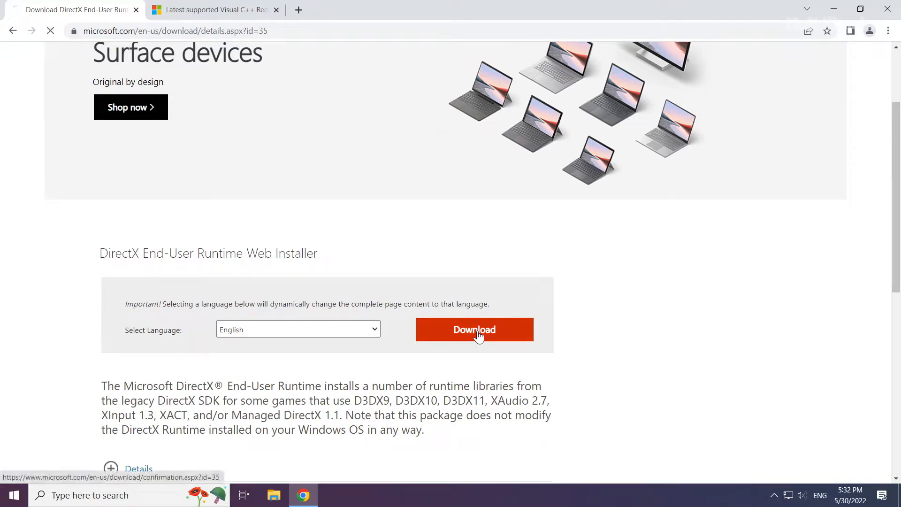
{"action": "left_click", "coordinate": [474, 329]}
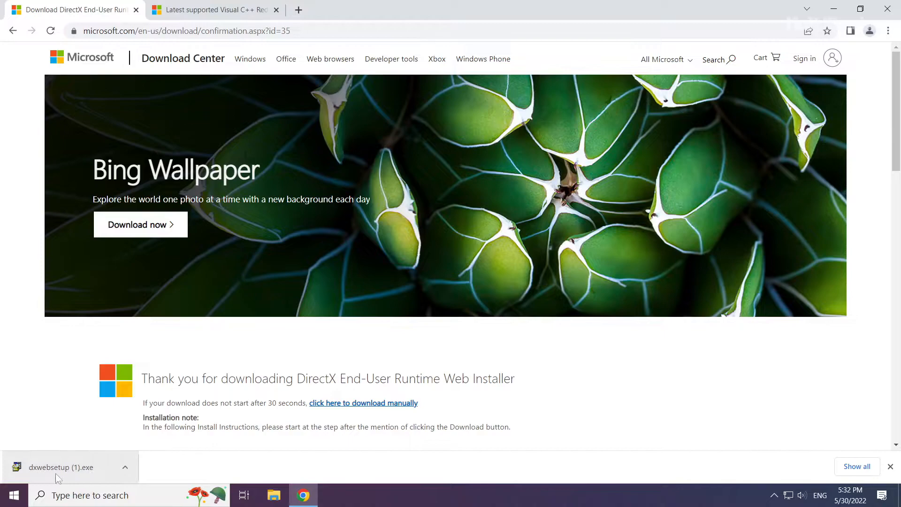
{"action": "left_click", "coordinate": [62, 466]}
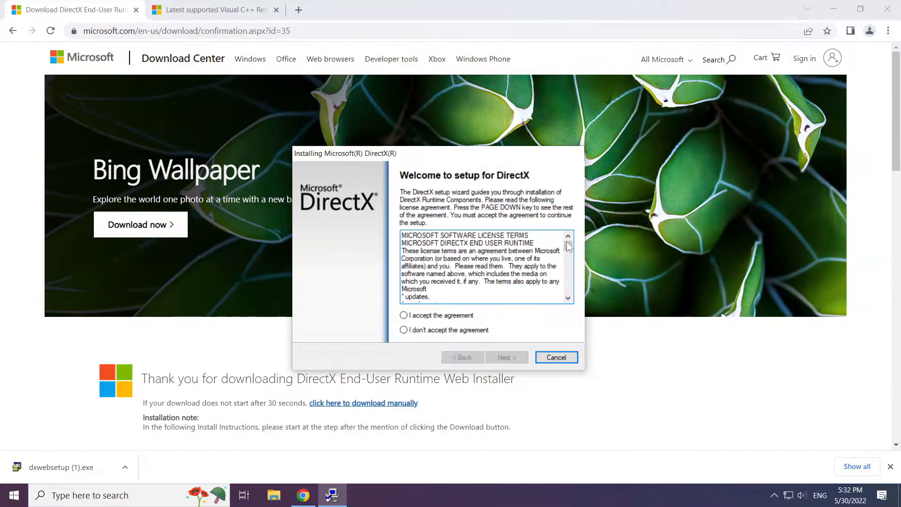
Accept the DirectX license, decline the Bing Bar, and finish setup with DirectX already current.
{"action": "scroll", "scroll_direction": "down", "scroll_amount": 3}
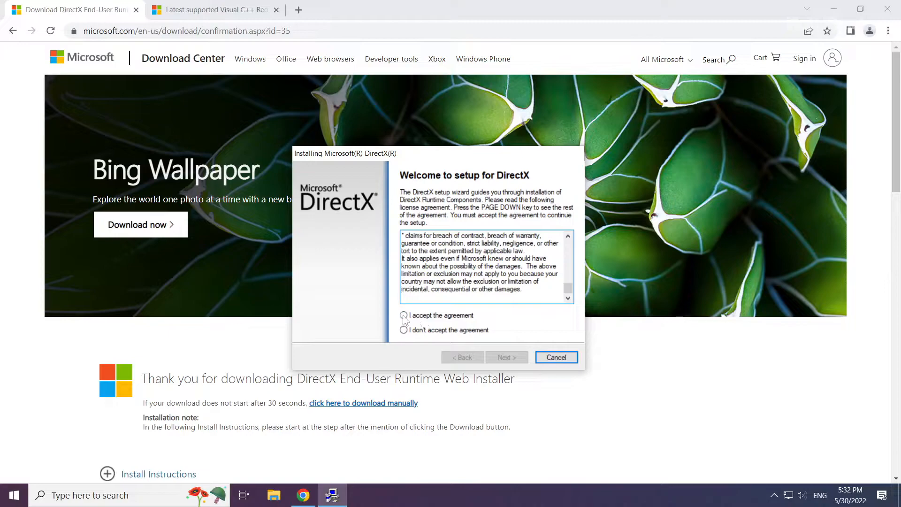
{"action": "left_click", "coordinate": [404, 315]}
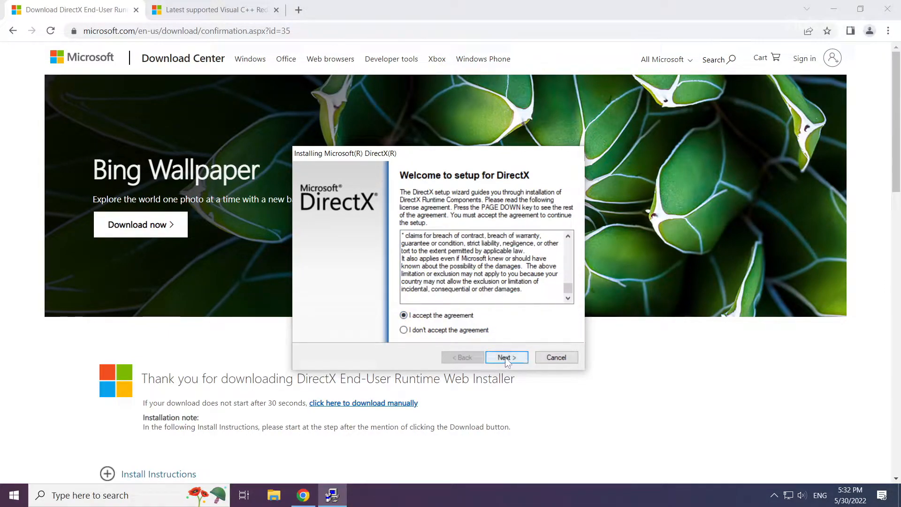
{"action": "left_click", "coordinate": [506, 357]}
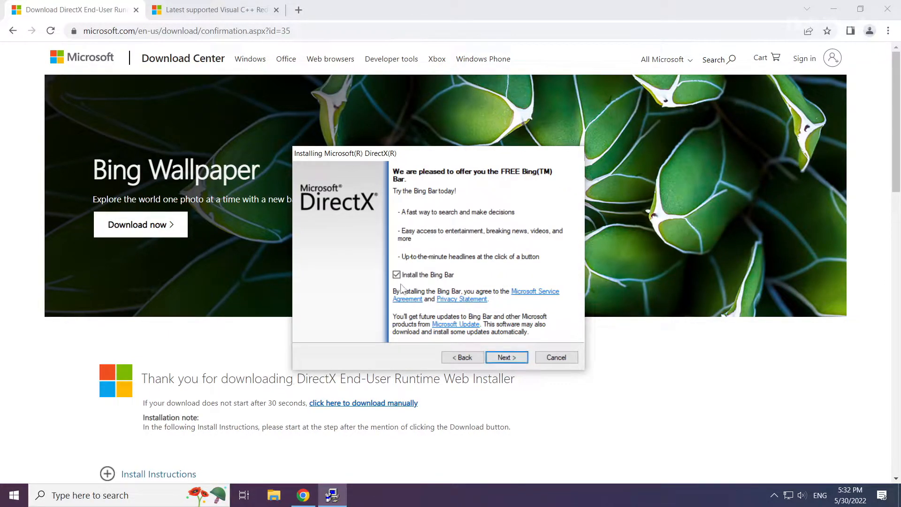
{"action": "left_click", "coordinate": [397, 275]}
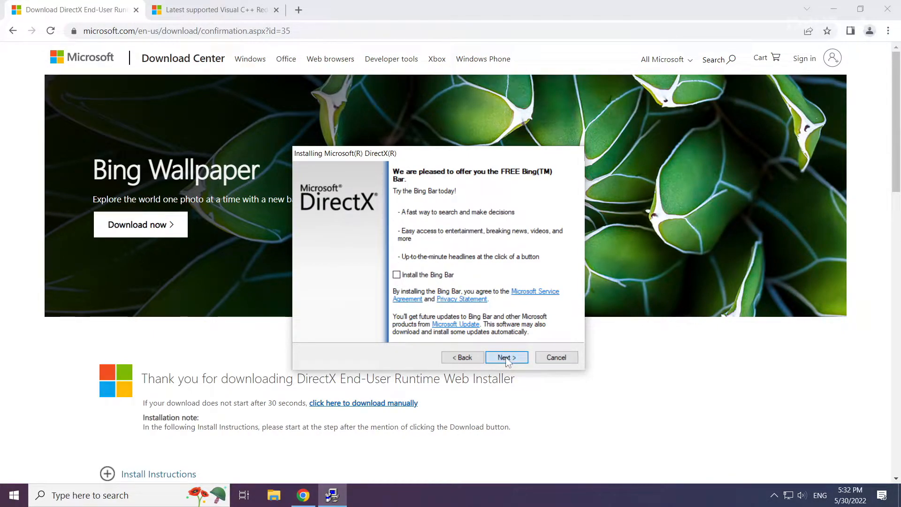
{"action": "left_click", "coordinate": [507, 357]}
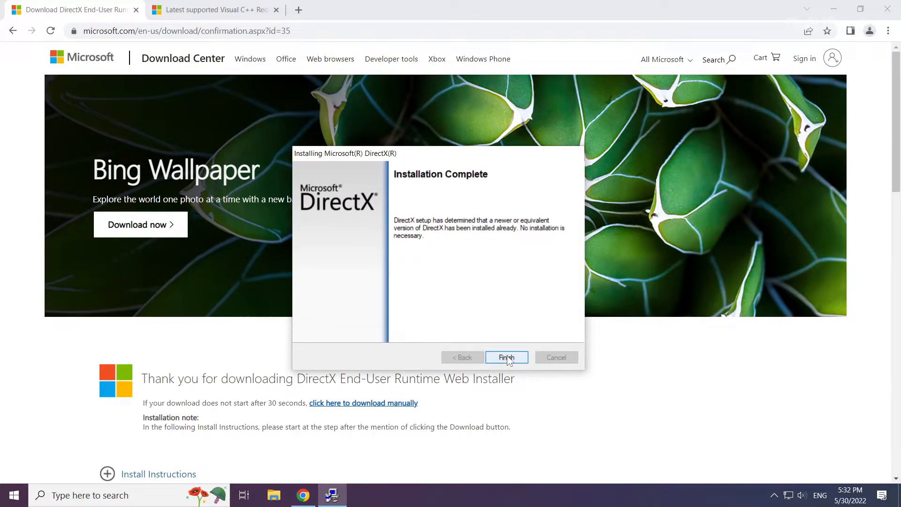
{"action": "left_click", "coordinate": [506, 357]}
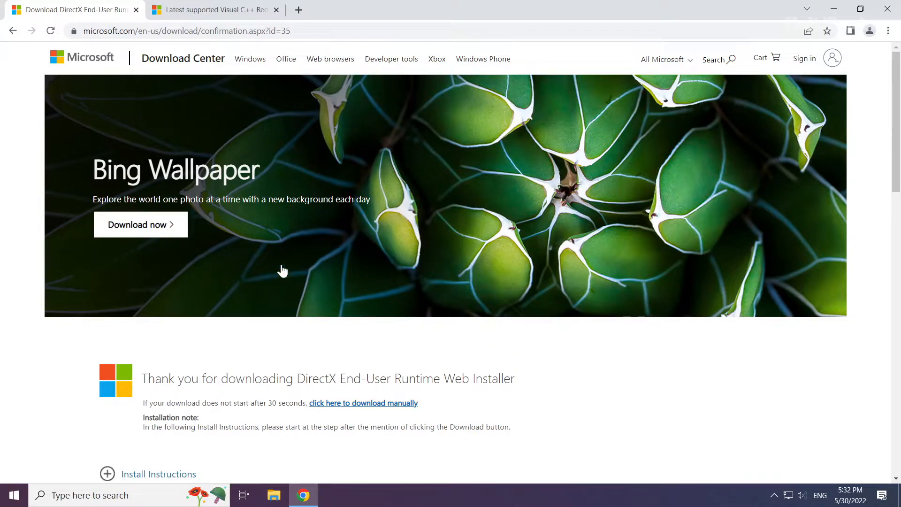
Close the DirectX tab and download the ARM64 Visual C++ redistributable from the docs page.
{"action": "left_click", "coordinate": [209, 9]}
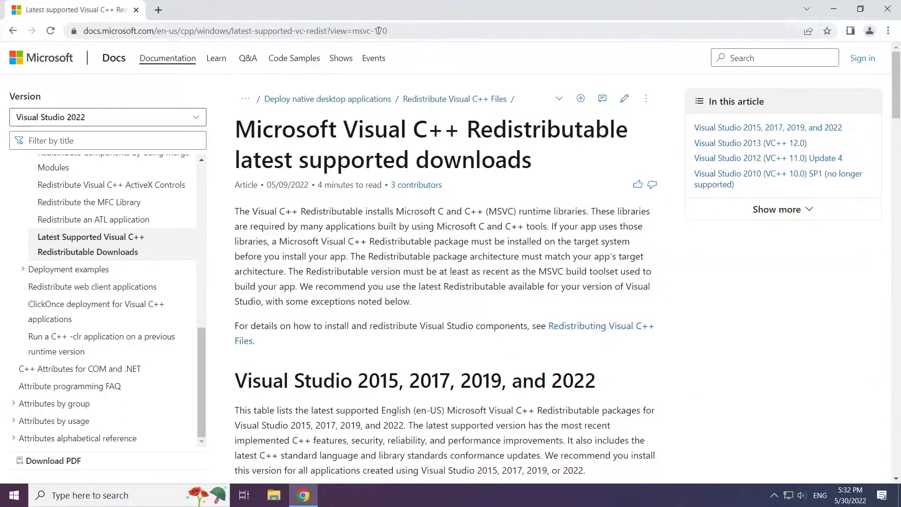
{"action": "left_click", "coordinate": [230, 30]}
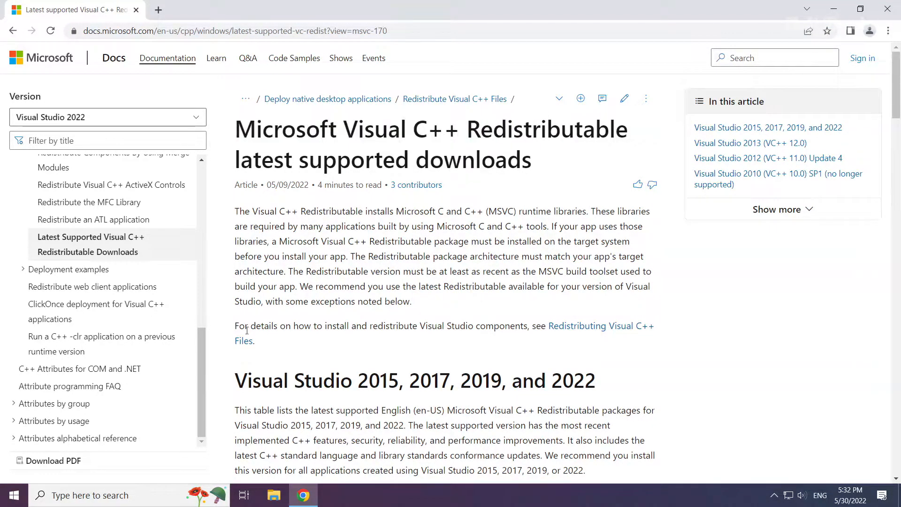
{"action": "scroll", "scroll_direction": "down", "scroll_amount": 3}
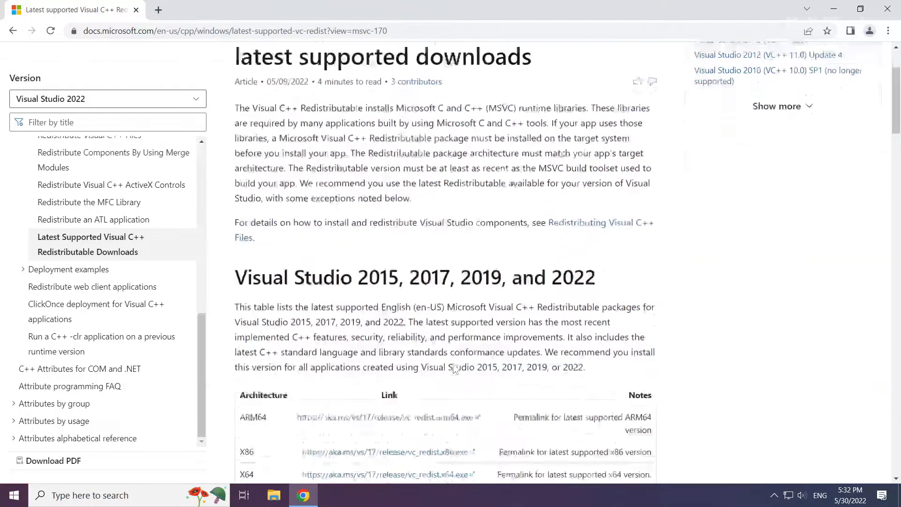
{"action": "scroll", "scroll_direction": "down", "scroll_amount": 3}
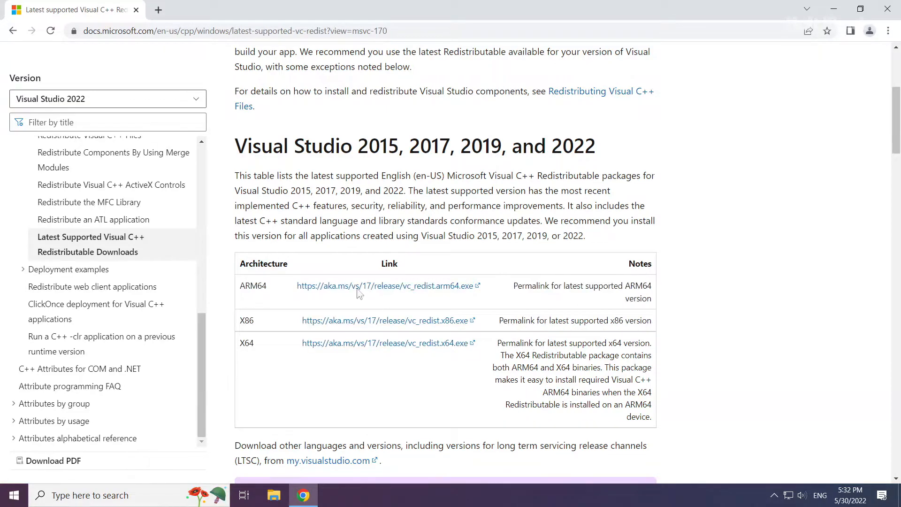
{"action": "mouse_move", "coordinate": [360, 290]}
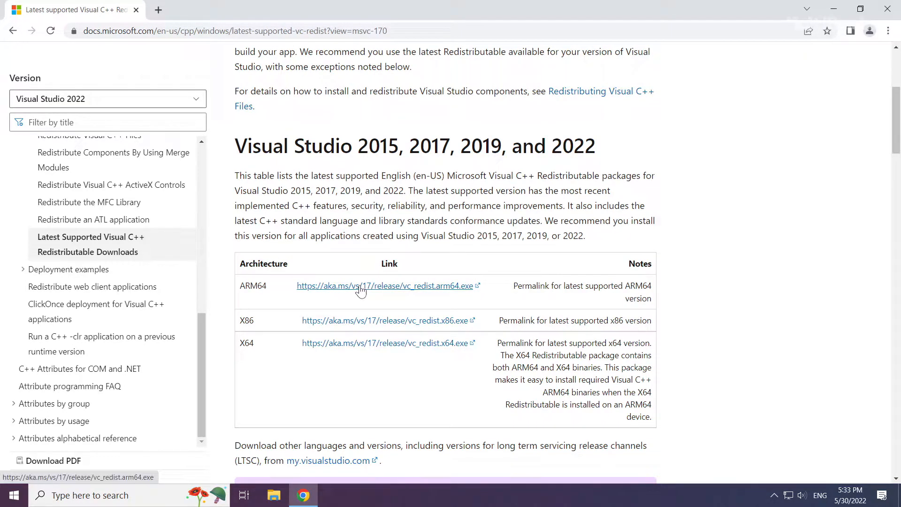
{"action": "left_click", "coordinate": [383, 285]}
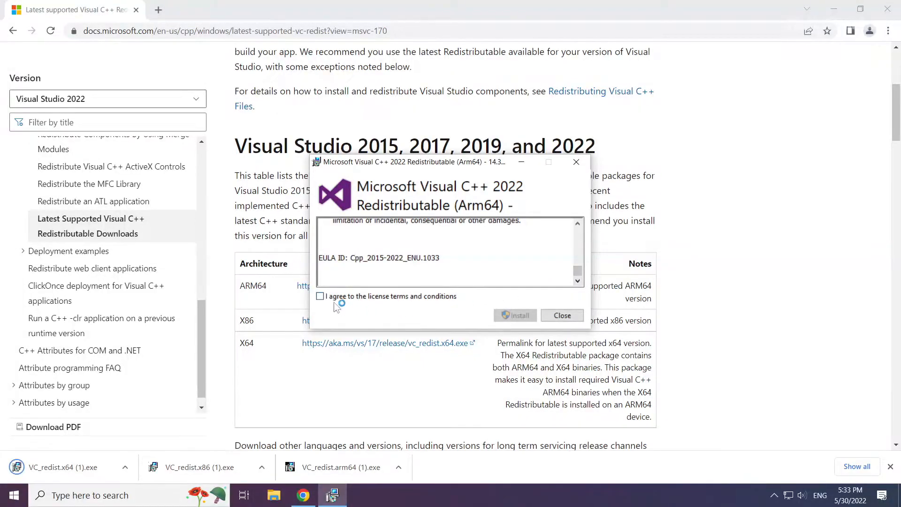
Accept the license and install the ARM64 and x86 Visual C++ 2015-2022 redistributables, then close setup.
{"action": "left_click", "coordinate": [320, 296]}
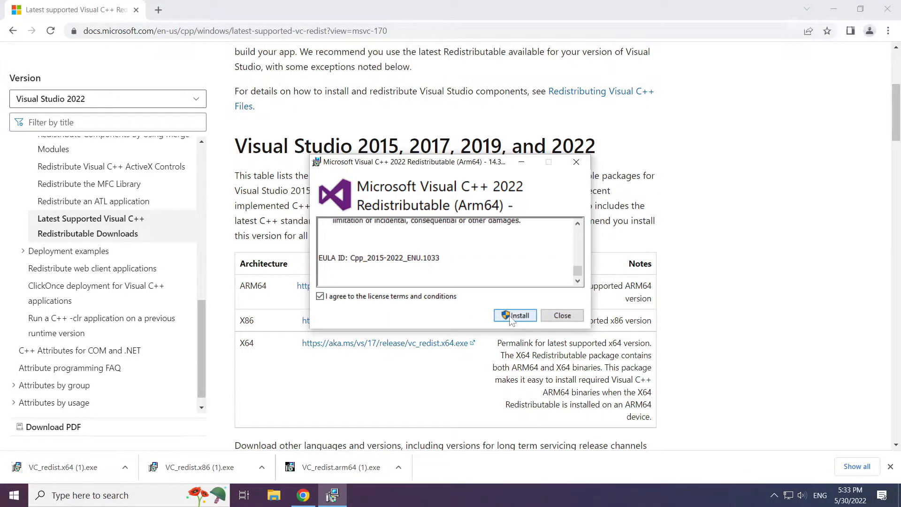
{"action": "left_click", "coordinate": [516, 315]}
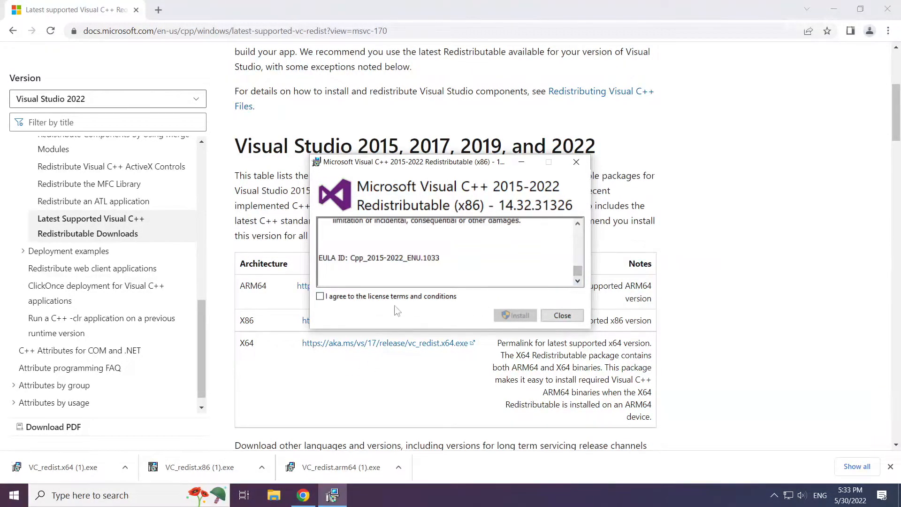
{"action": "left_click", "coordinate": [516, 316]}
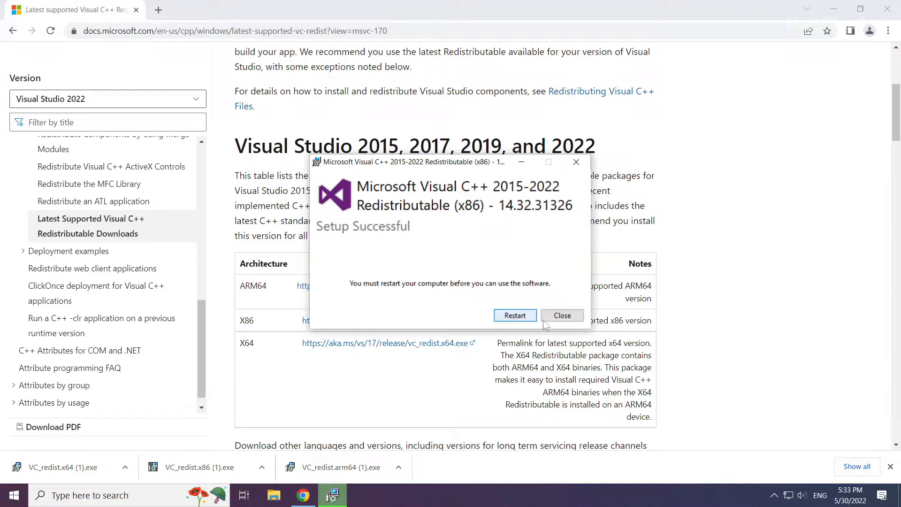
{"action": "left_click", "coordinate": [561, 315]}
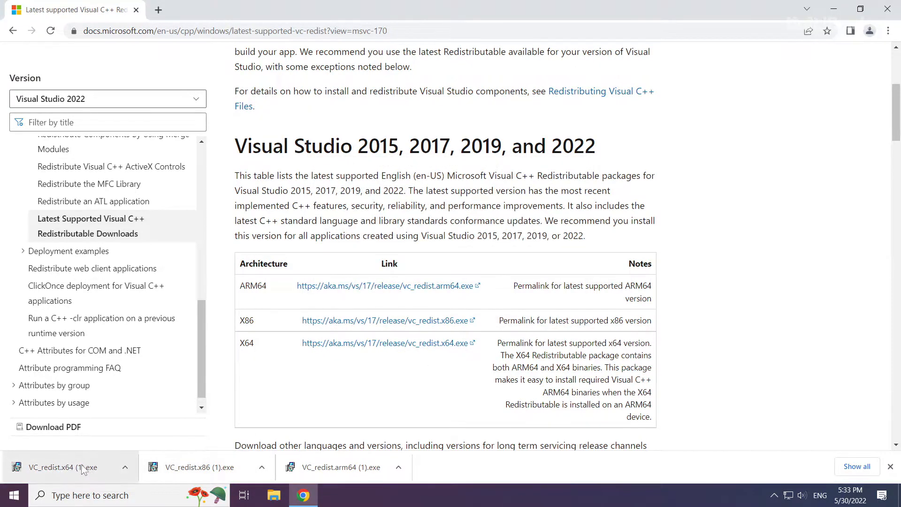
Install the x64 Visual C++ 2015-2022 Redistributable, accepting the license, then close Chrome.
{"action": "left_click", "coordinate": [66, 467]}
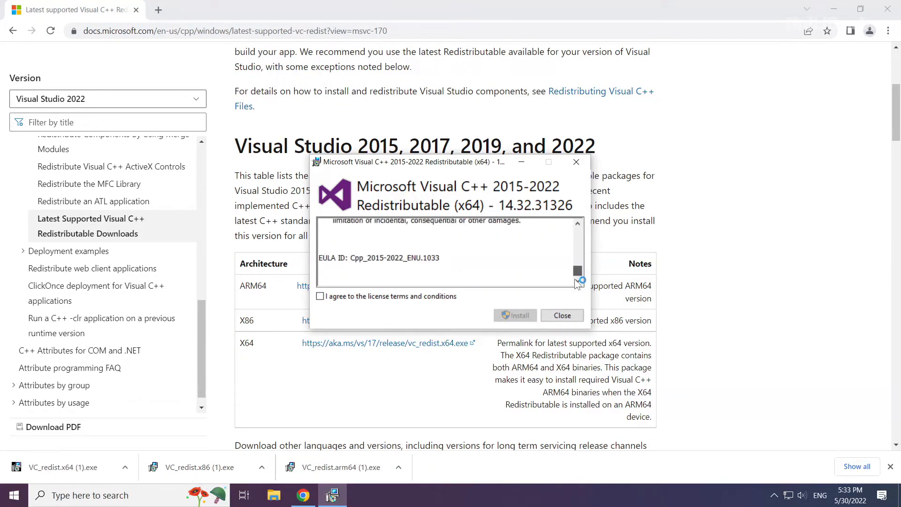
{"action": "left_click", "coordinate": [321, 295]}
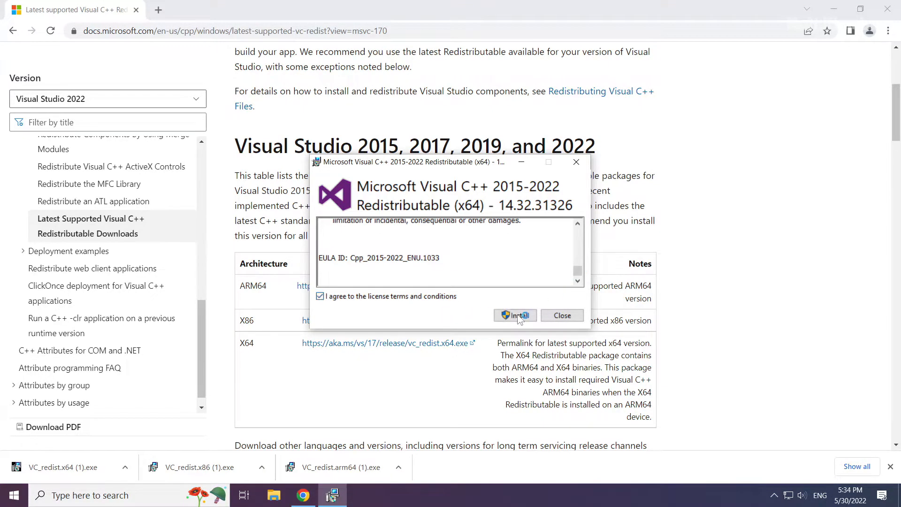
{"action": "left_click", "coordinate": [514, 316]}
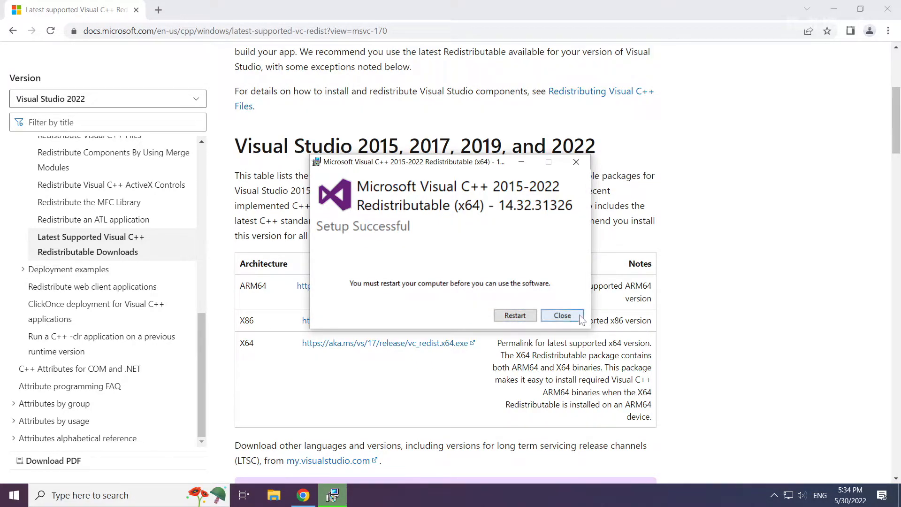
{"action": "left_click", "coordinate": [562, 316]}
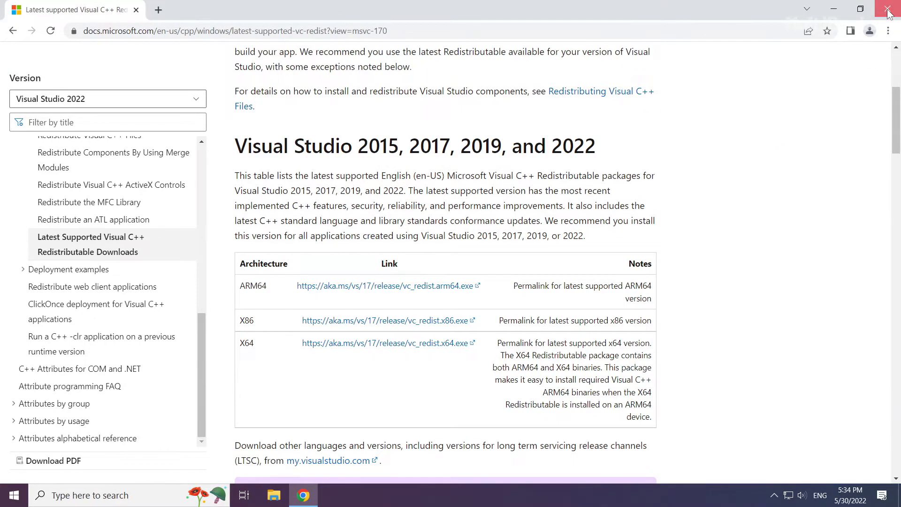
{"action": "left_click", "coordinate": [890, 11]}
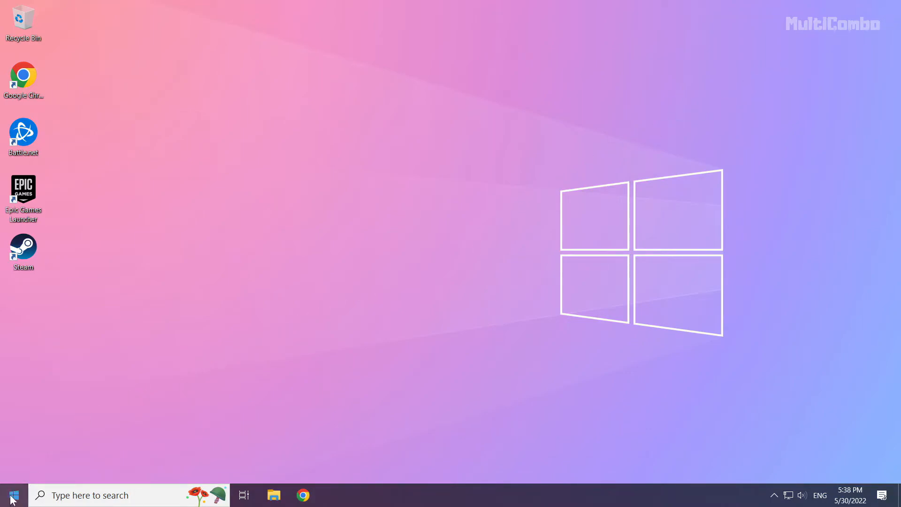
Launch Task Manager from the Start button's power user menu.
{"action": "right_click", "coordinate": [11, 494]}
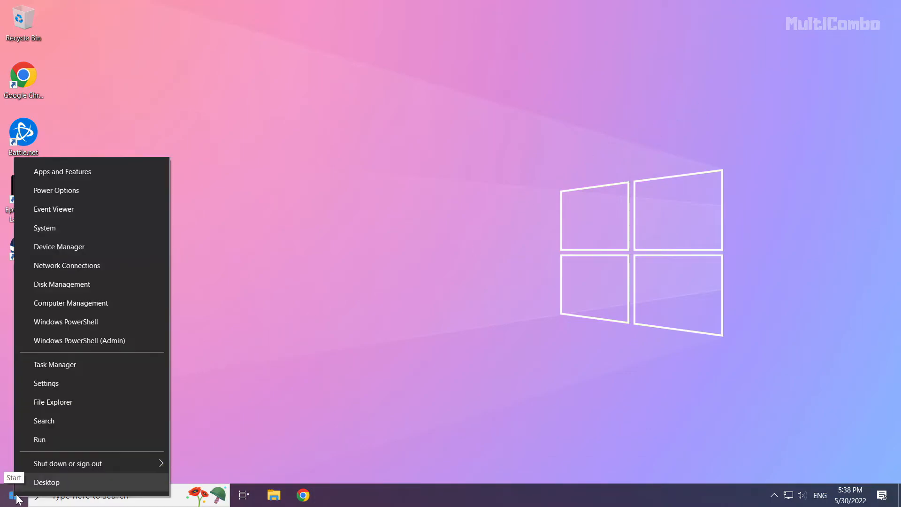
{"action": "mouse_move", "coordinate": [114, 364]}
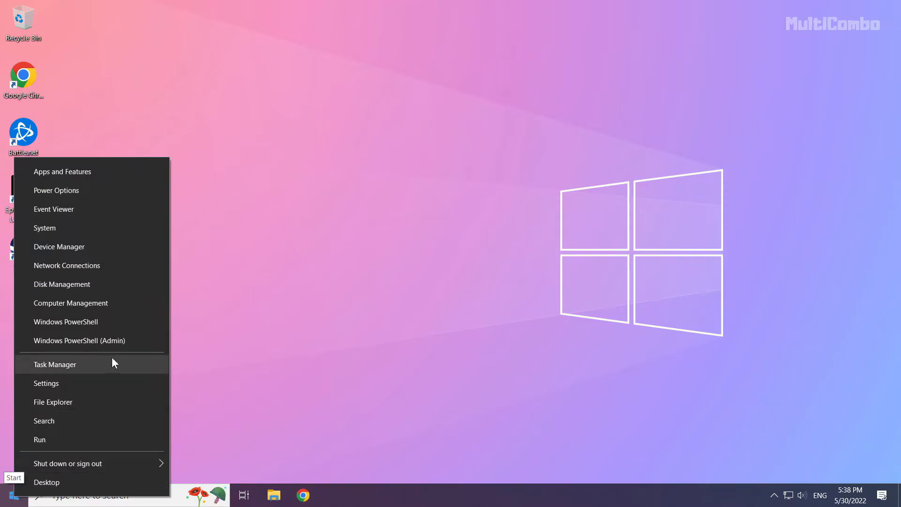
{"action": "mouse_move", "coordinate": [62, 368]}
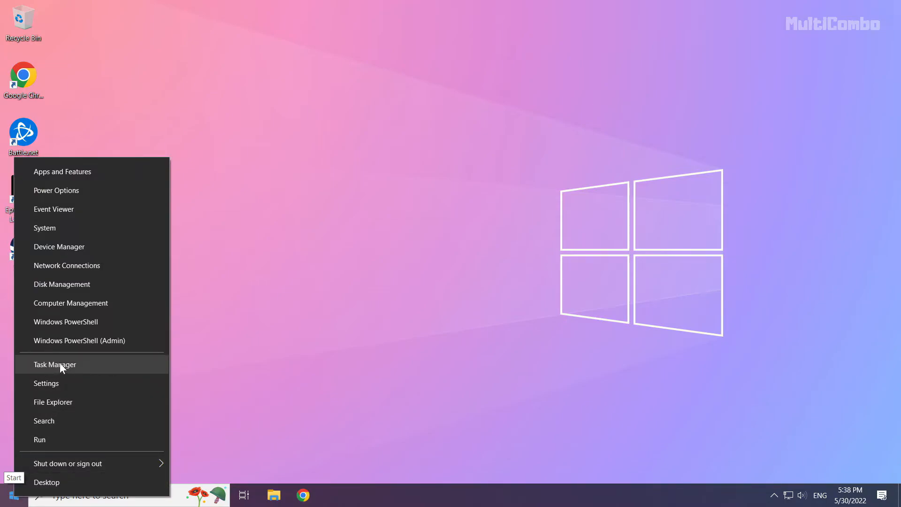
{"action": "left_click", "coordinate": [55, 365]}
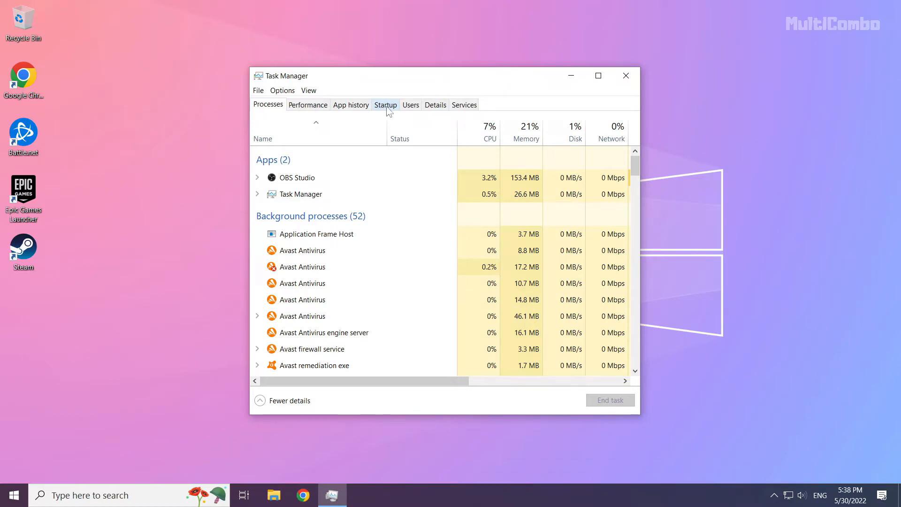
Disable Microsoft Edge, Java Update Scheduler and Cortana at startup, then close Task Manager.
{"action": "left_click", "coordinate": [386, 104]}
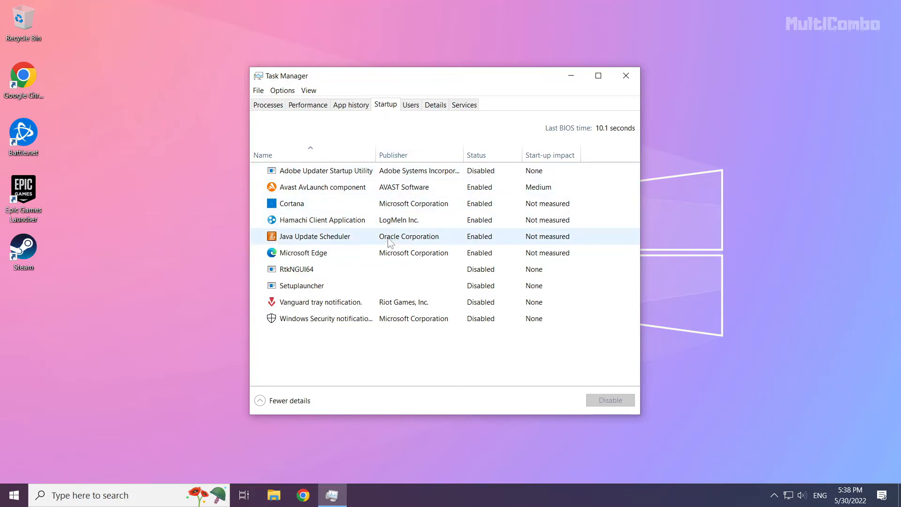
{"action": "left_click", "coordinate": [303, 252]}
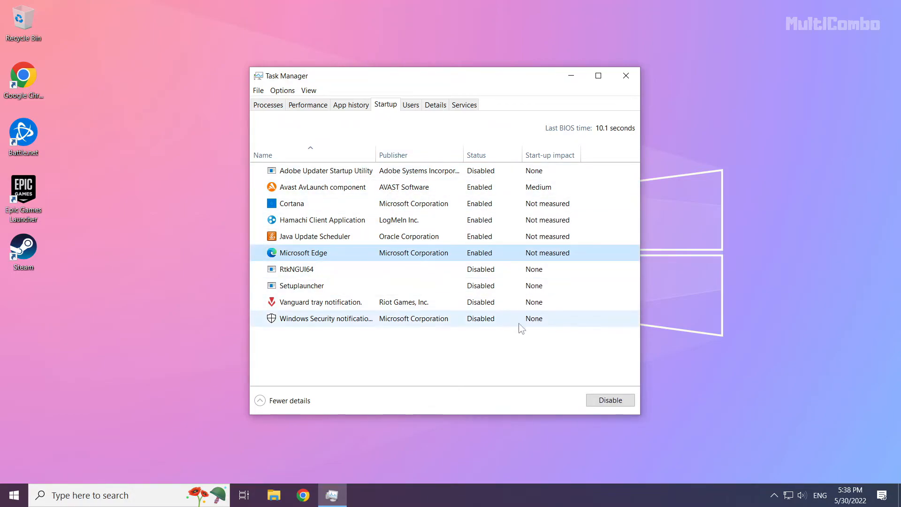
{"action": "left_click", "coordinate": [610, 400]}
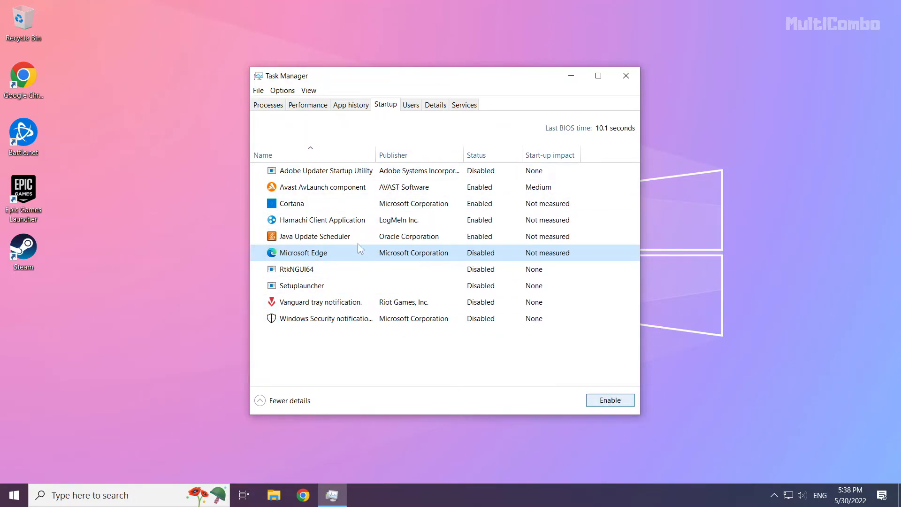
{"action": "left_click", "coordinate": [315, 237]}
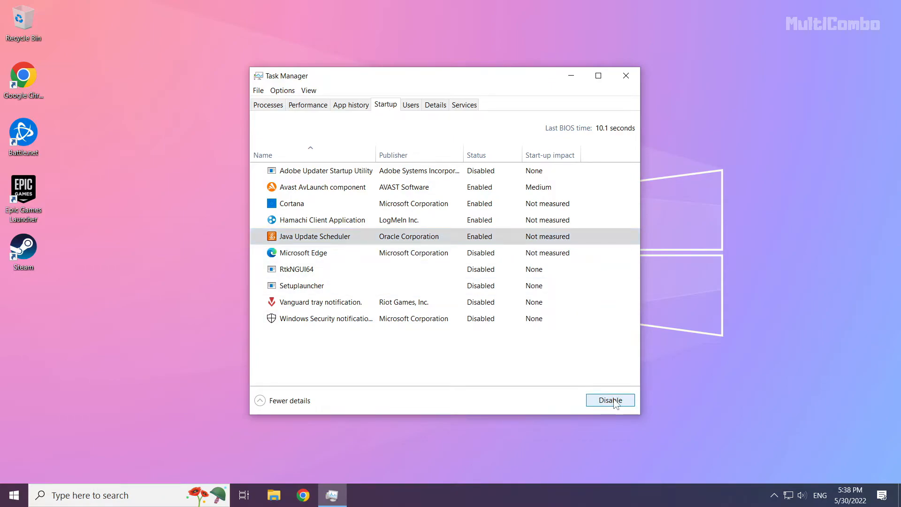
{"action": "left_click", "coordinate": [611, 400]}
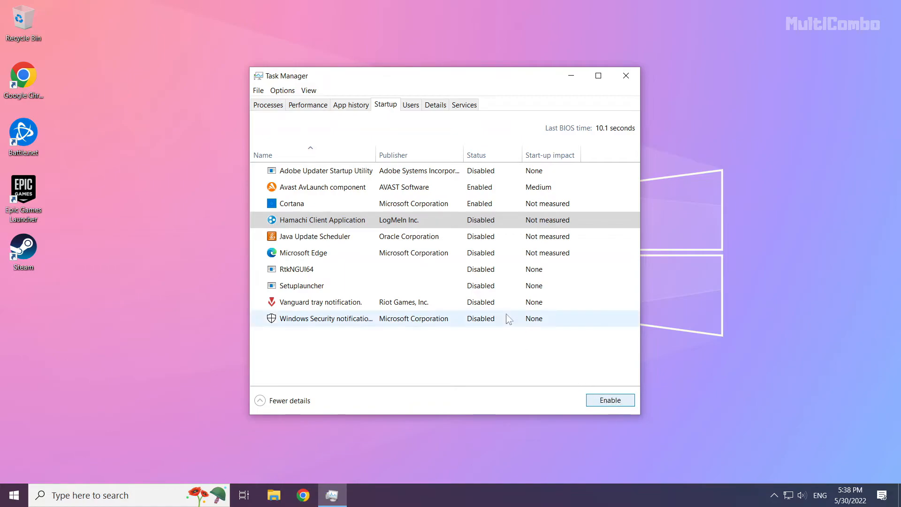
{"action": "left_click", "coordinate": [292, 202]}
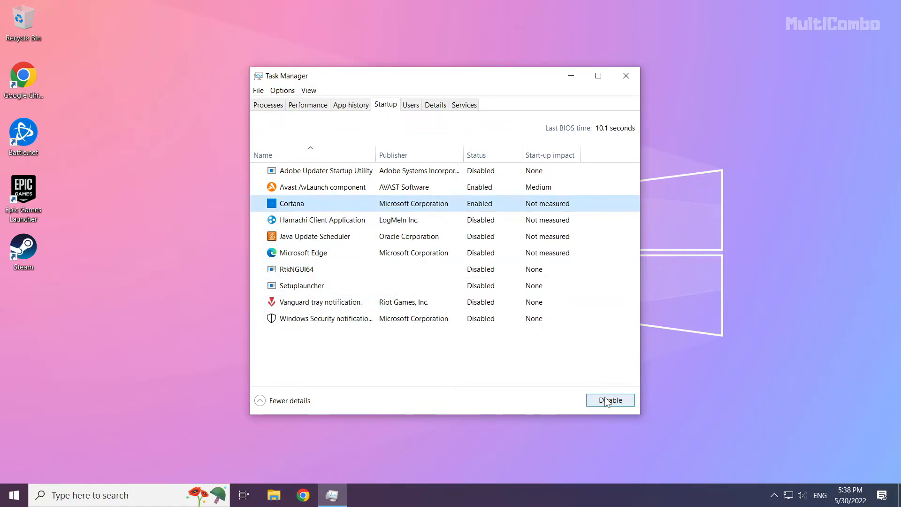
{"action": "left_click", "coordinate": [611, 400]}
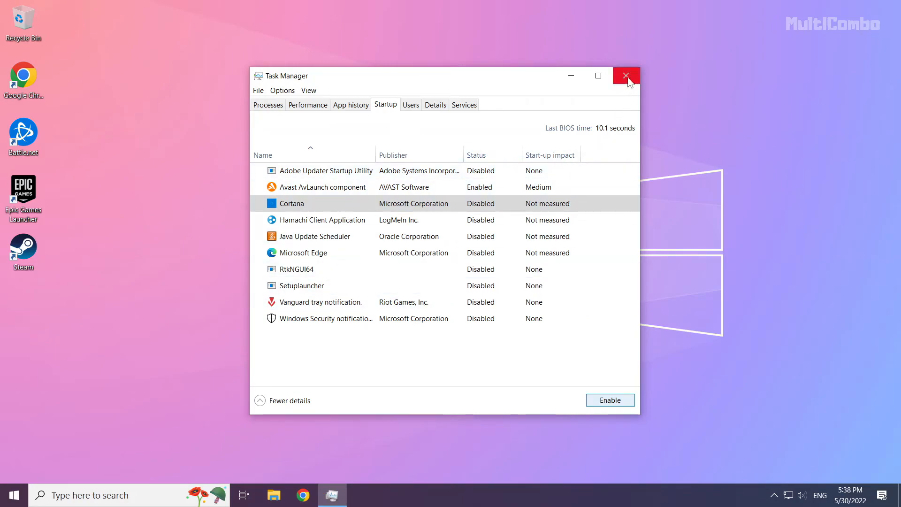
{"action": "left_click", "coordinate": [626, 75]}
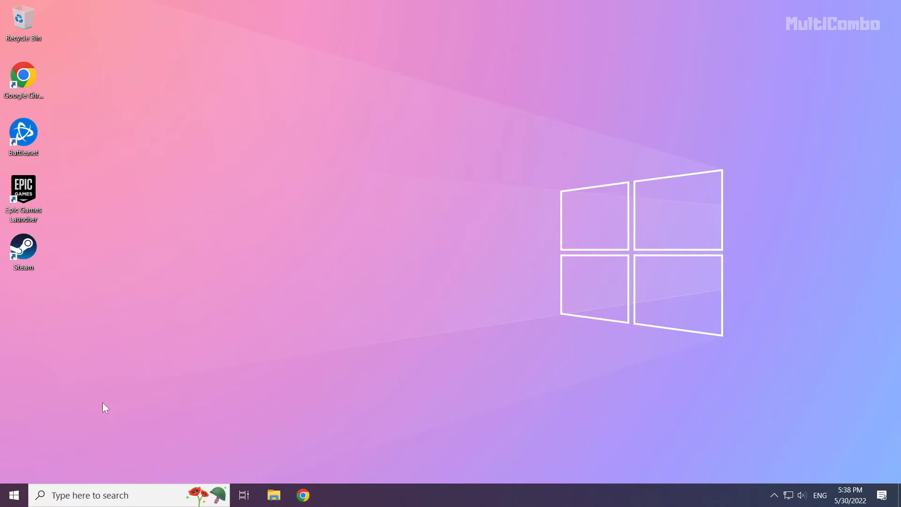
{"action": "mouse_move", "coordinate": [14, 495]}
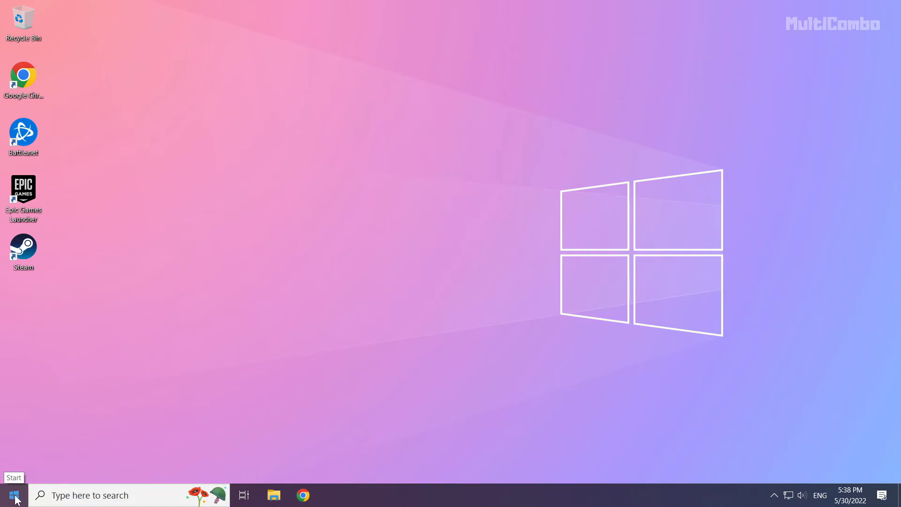
Bring up the Start menu to reach the Sleep, Shut down and Restart power options.
{"action": "left_click", "coordinate": [12, 494]}
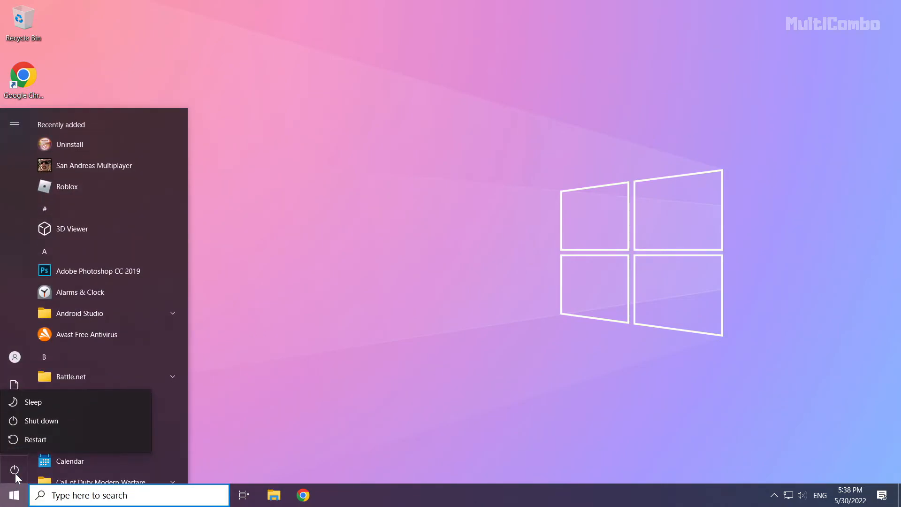